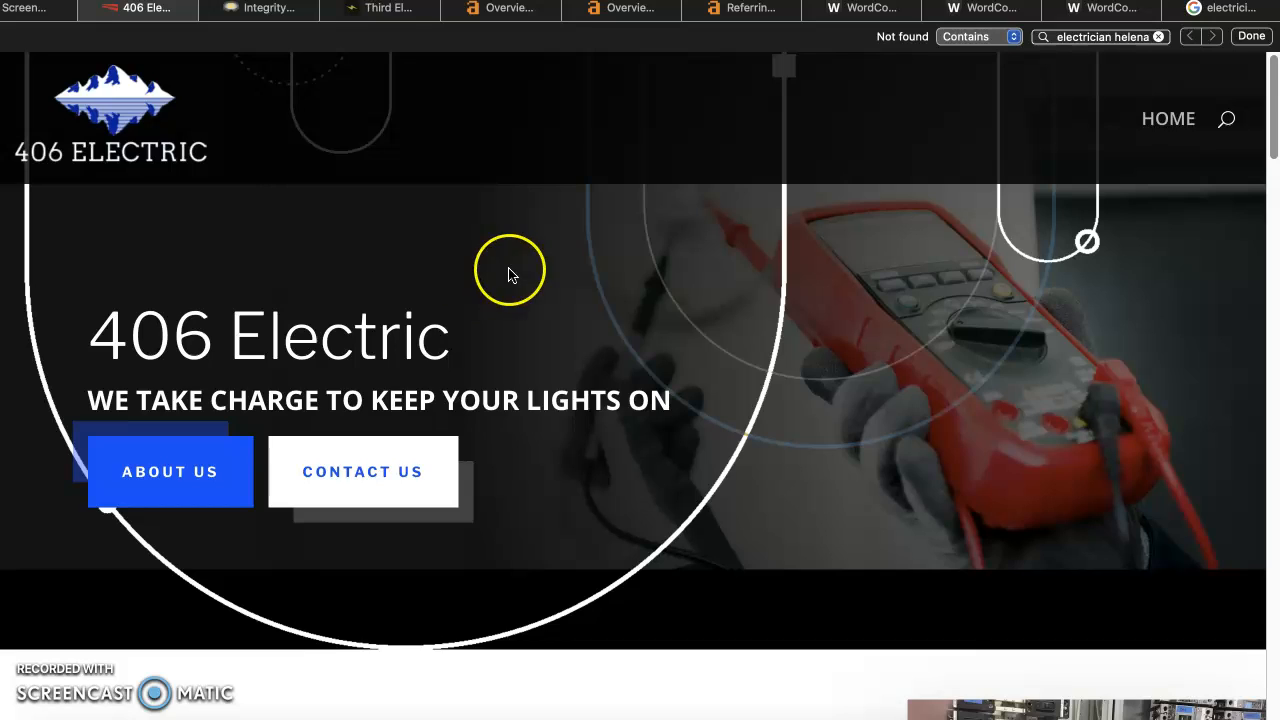
Compare the Integrity Electrical and Third Element competitor sites against 406 Electric's 325-word count
scroll(down, 3)
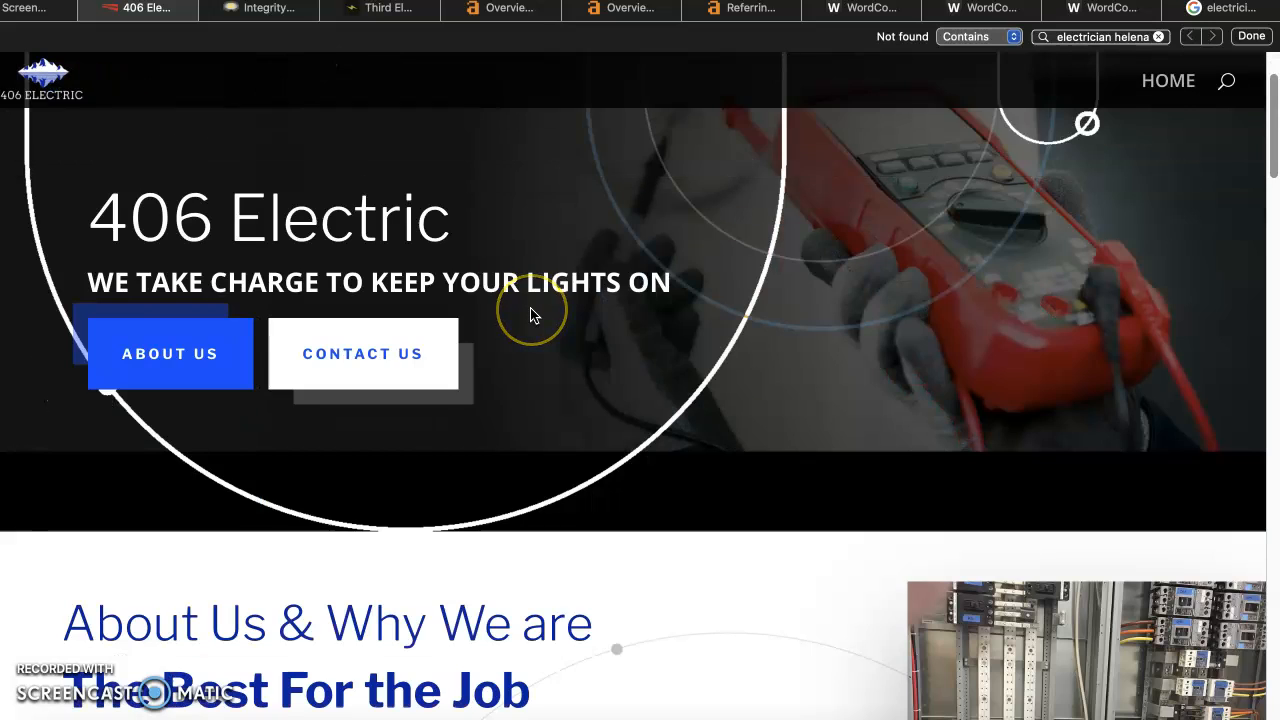
scroll(down, 3)
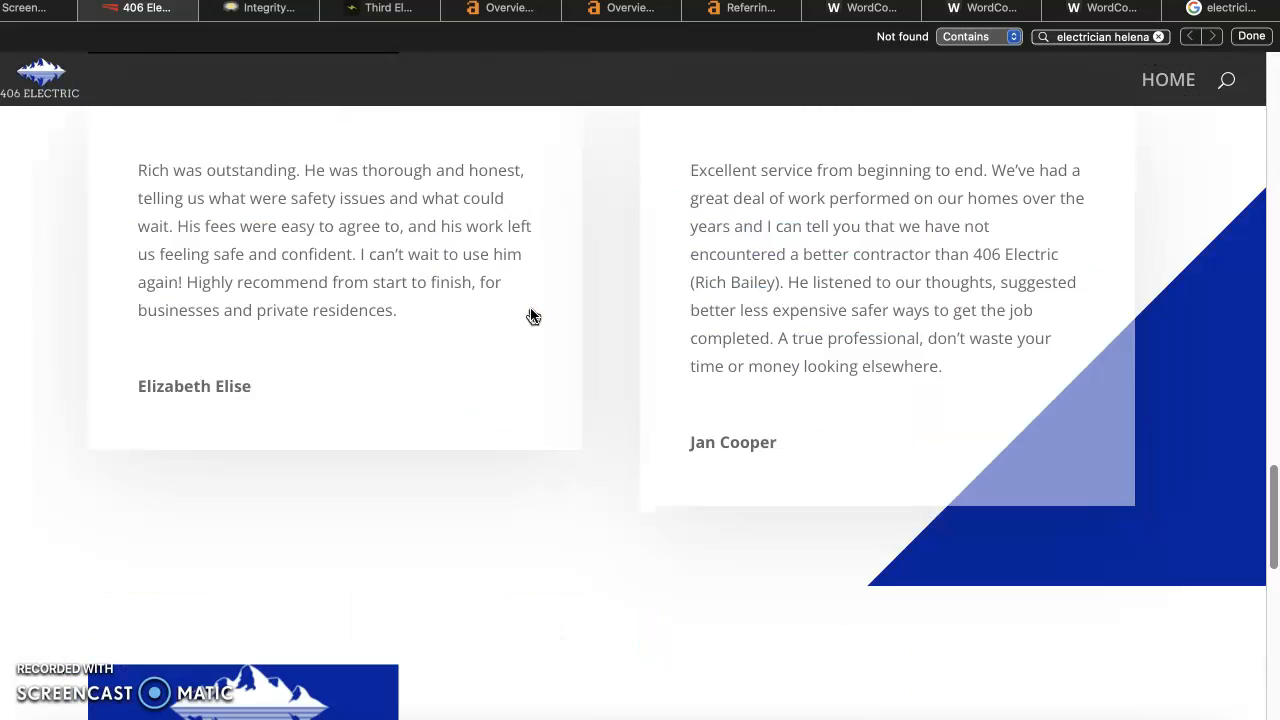
scroll(up, 3)
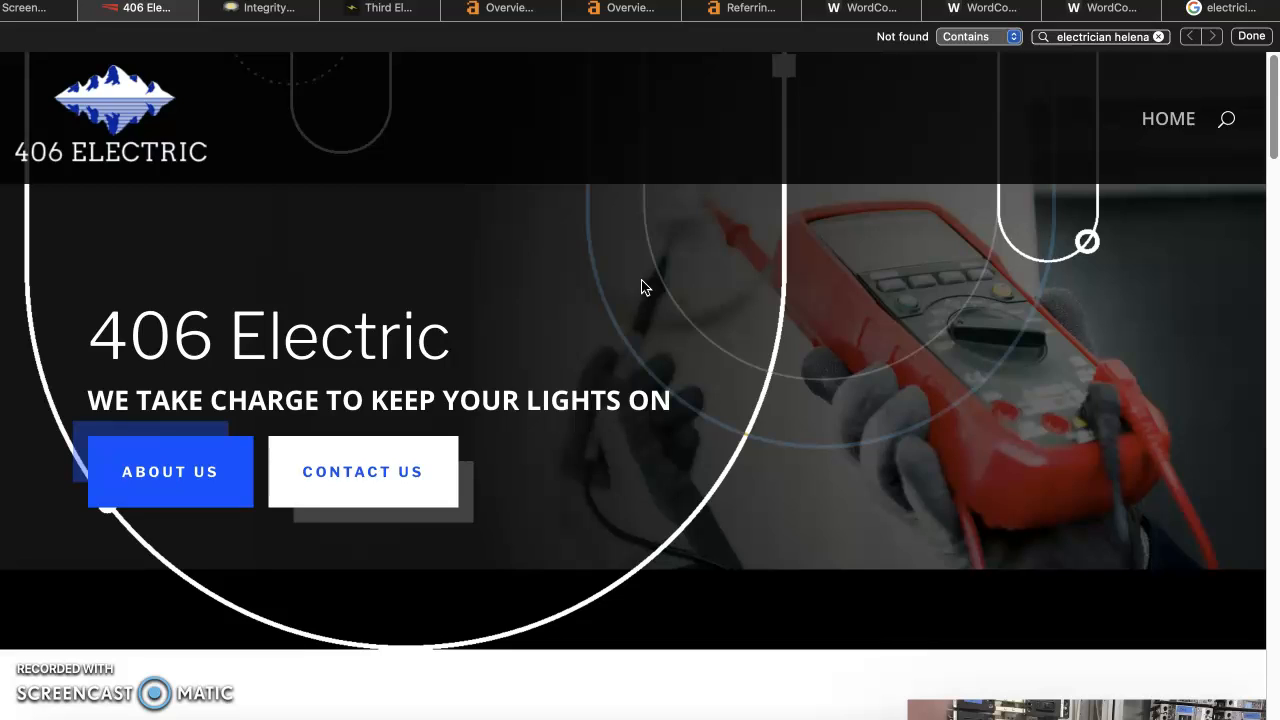
mouse_move(585, 292)
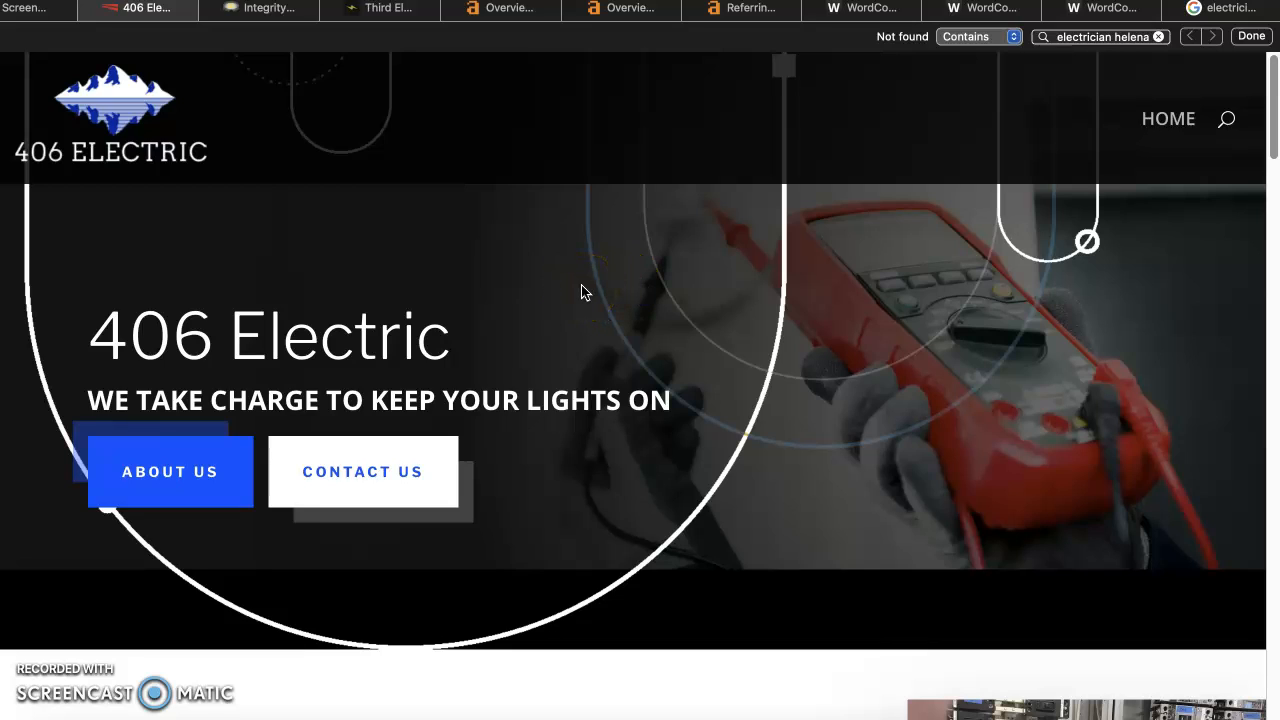
mouse_move(850, 37)
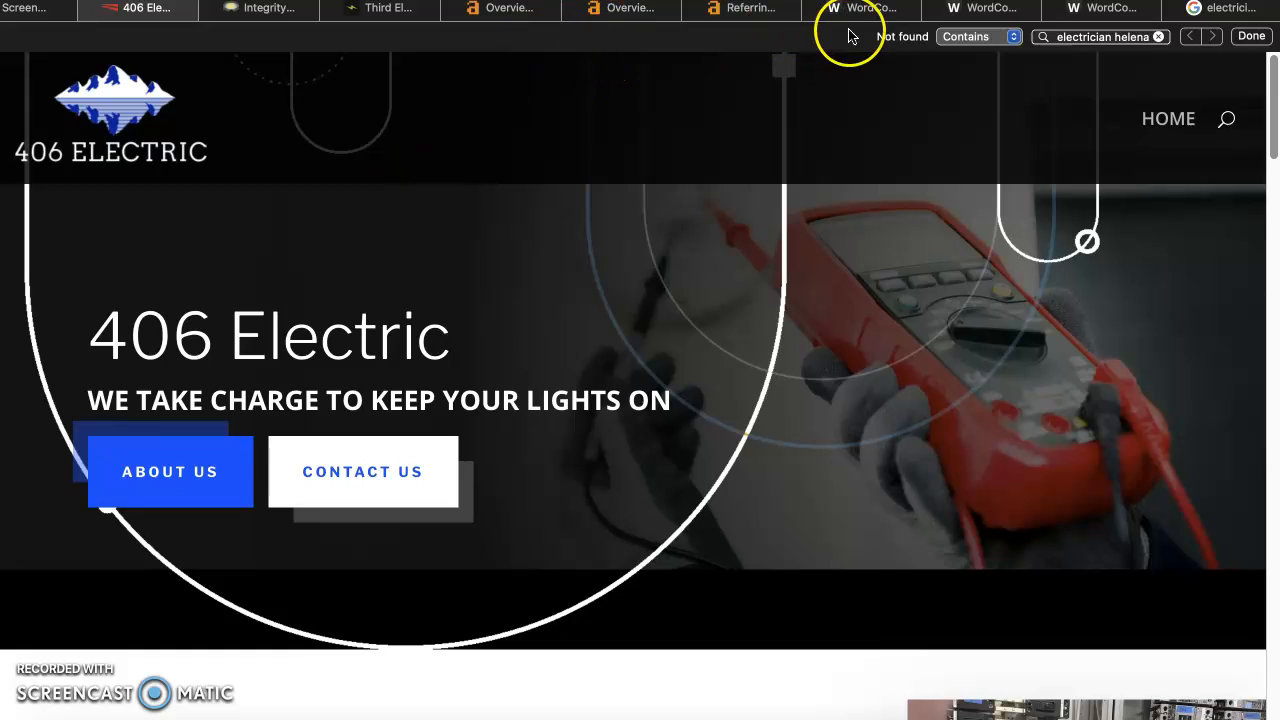
click(860, 8)
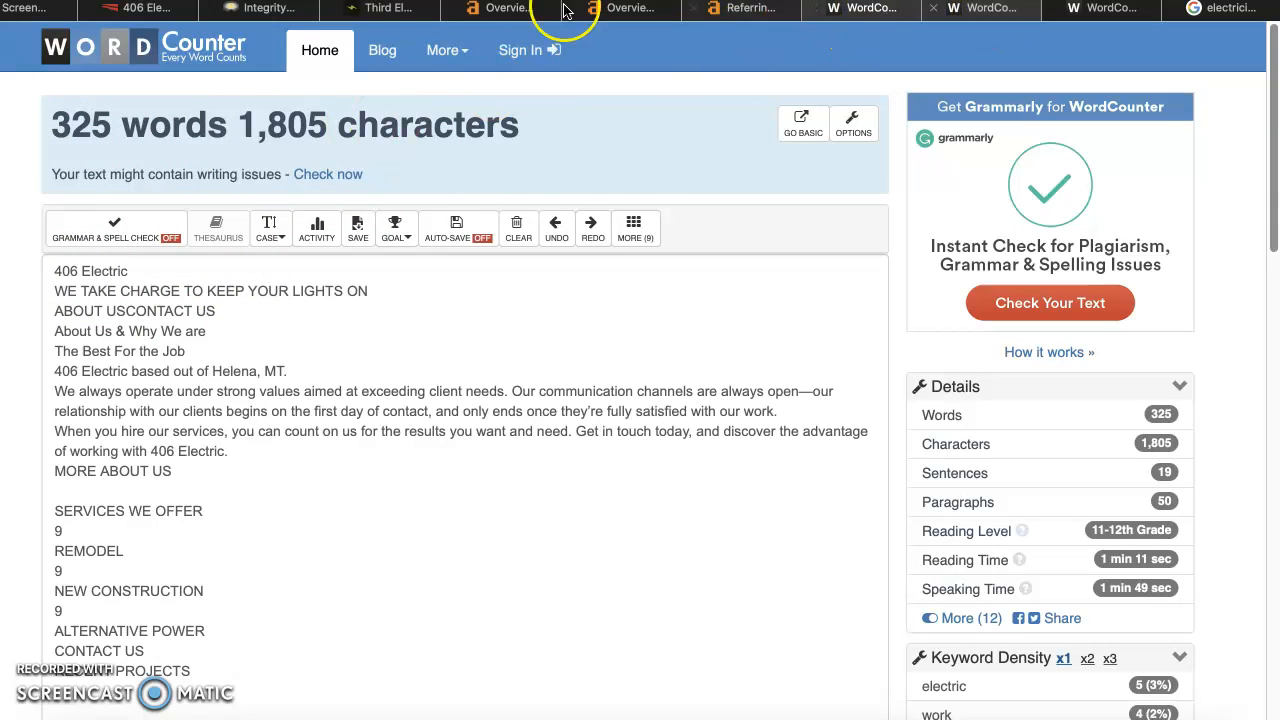
click(258, 8)
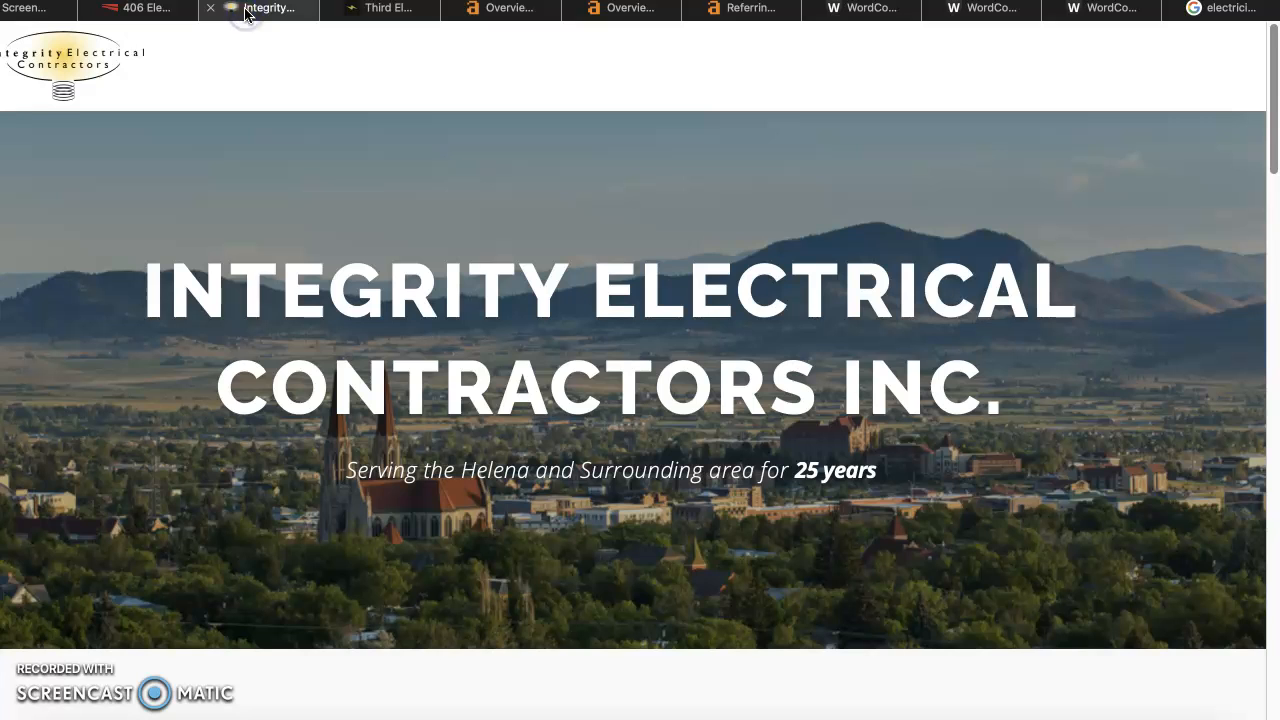
click(380, 8)
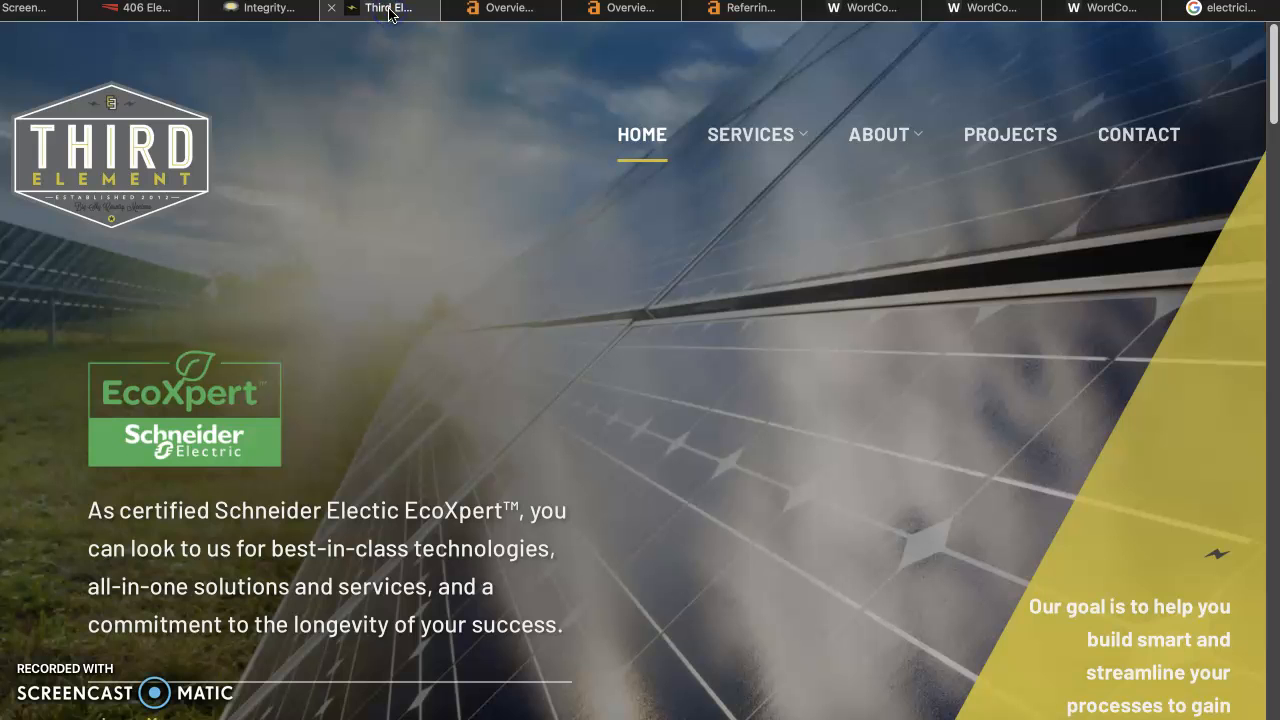
click(983, 8)
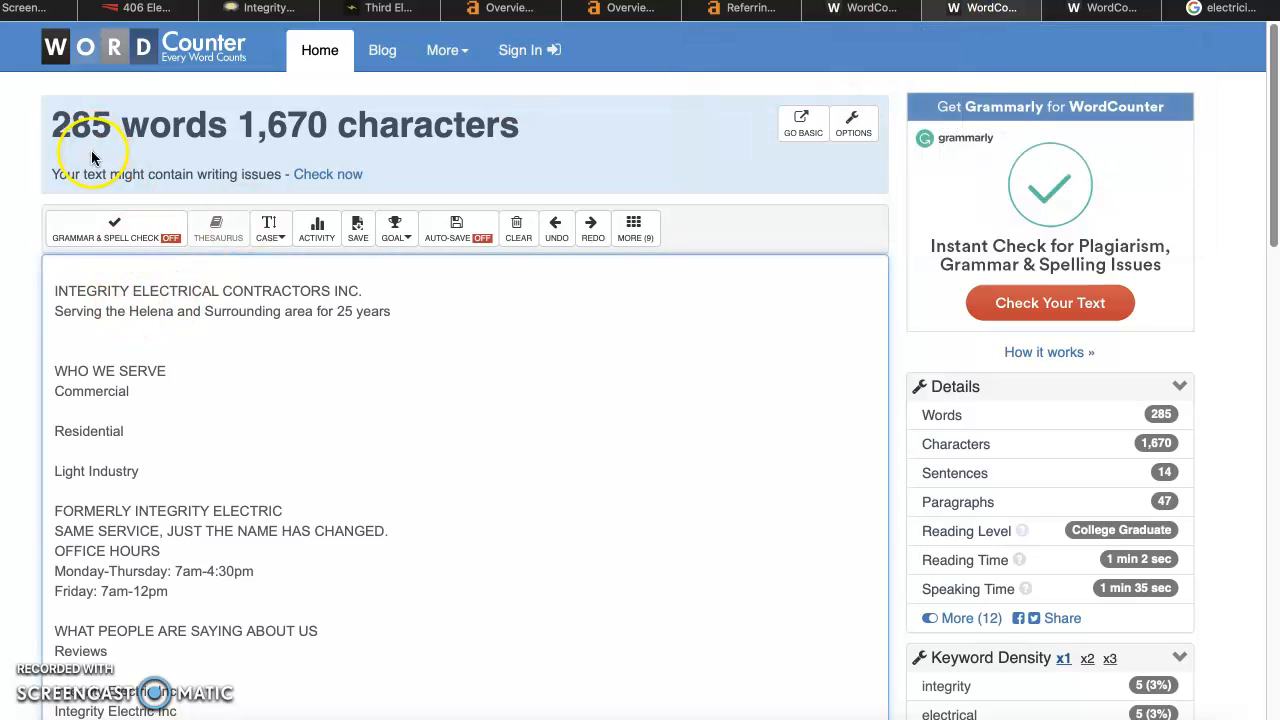
Check Third Element's 404-word count, then settle back on 406 Electric's 325 words, 1,805 characters
click(862, 8)
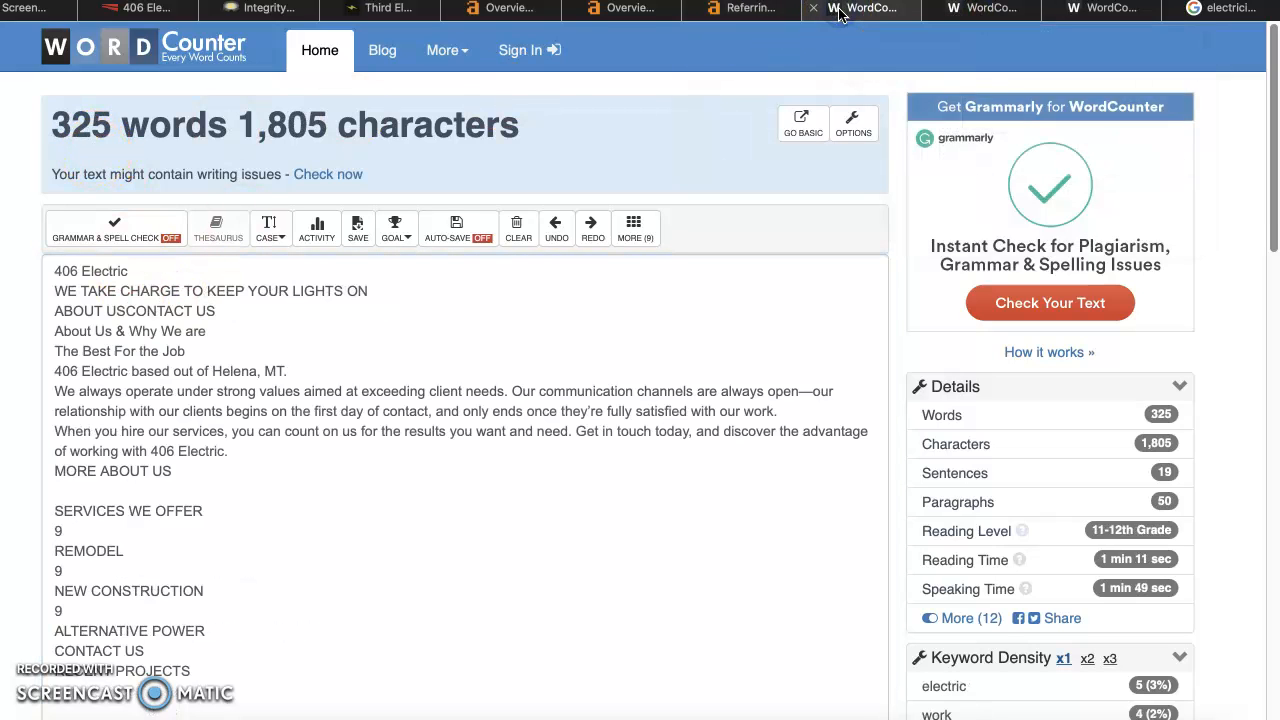
click(1100, 9)
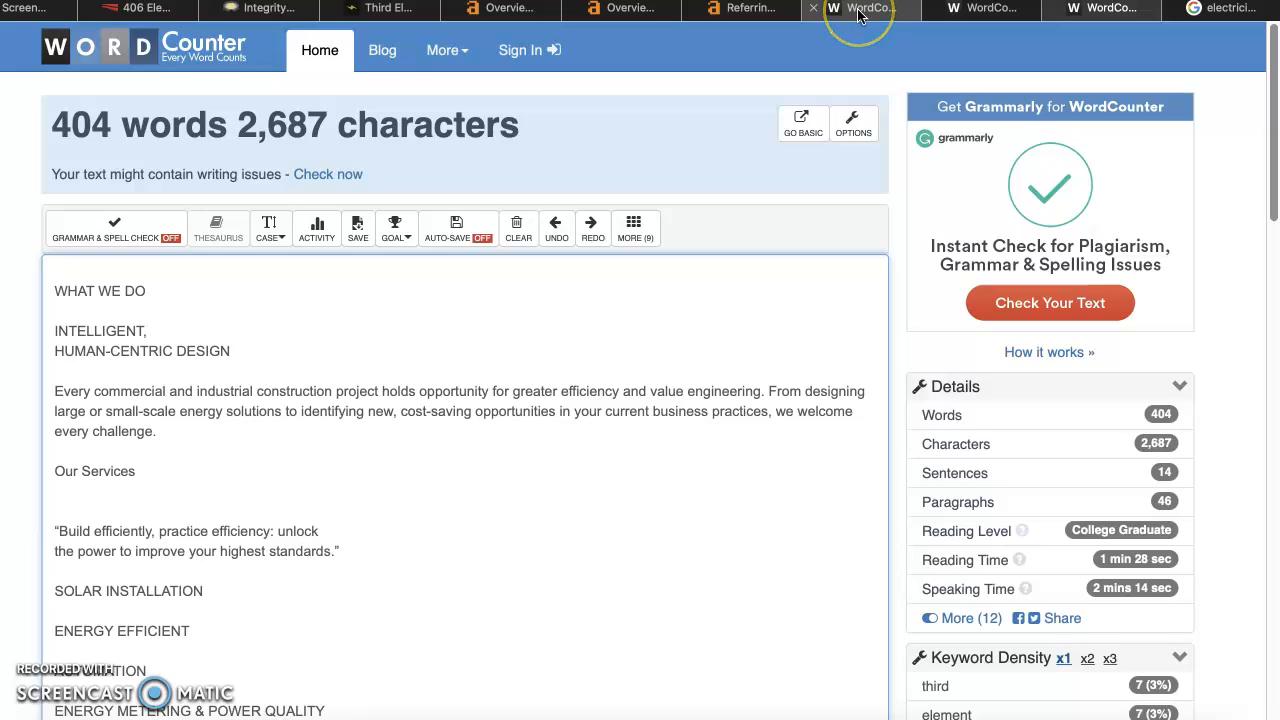
mouse_move(860, 8)
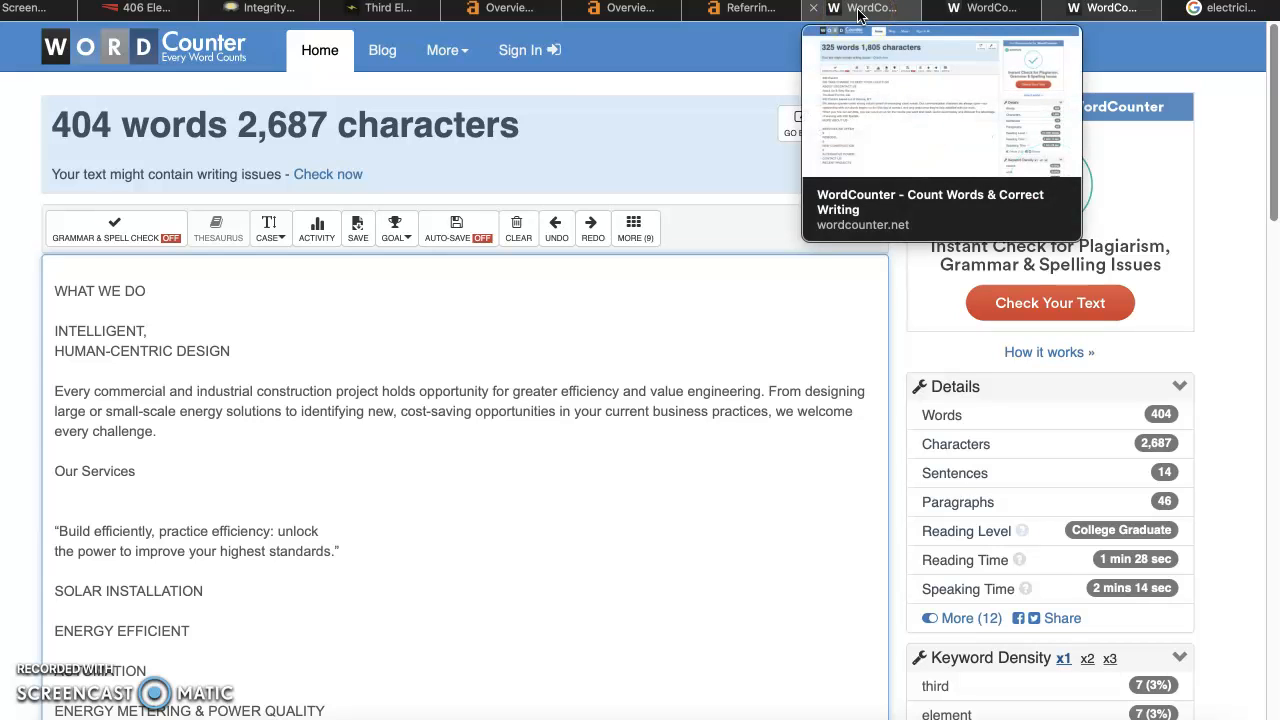
click(858, 8)
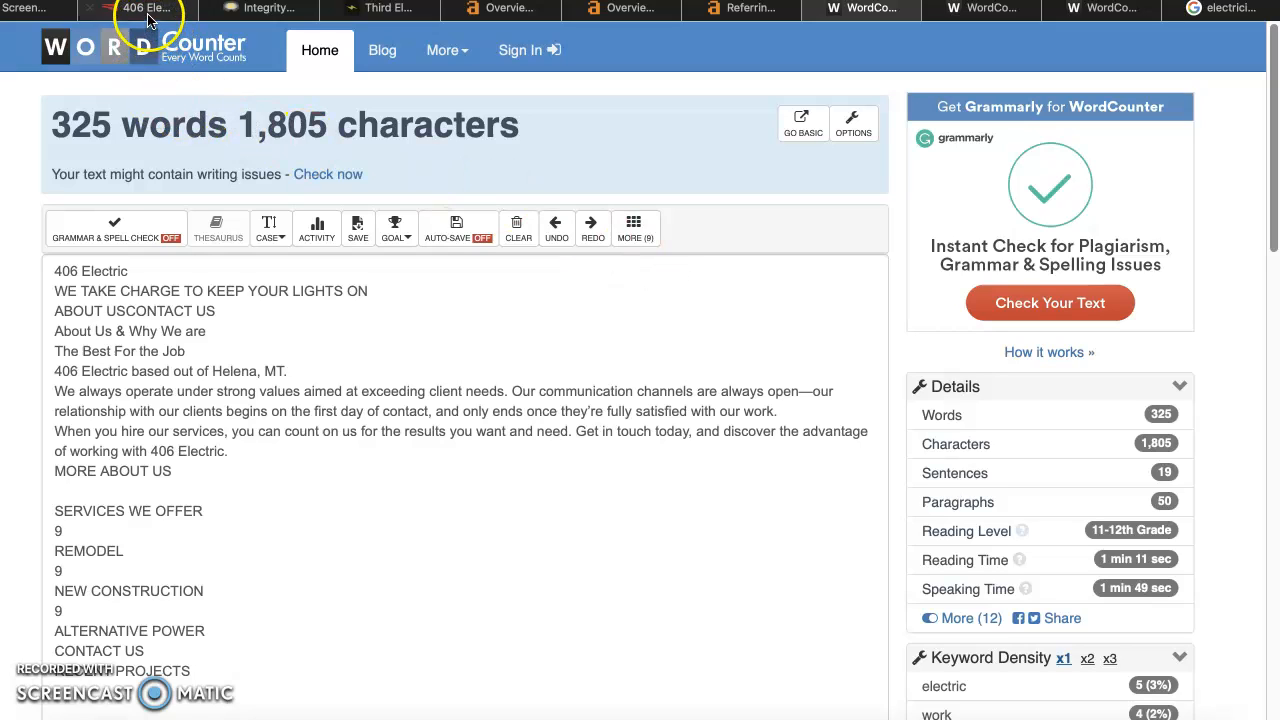
Return to the 406 Electric homepage and confirm 'electrician helena' is not found on the page
click(146, 8)
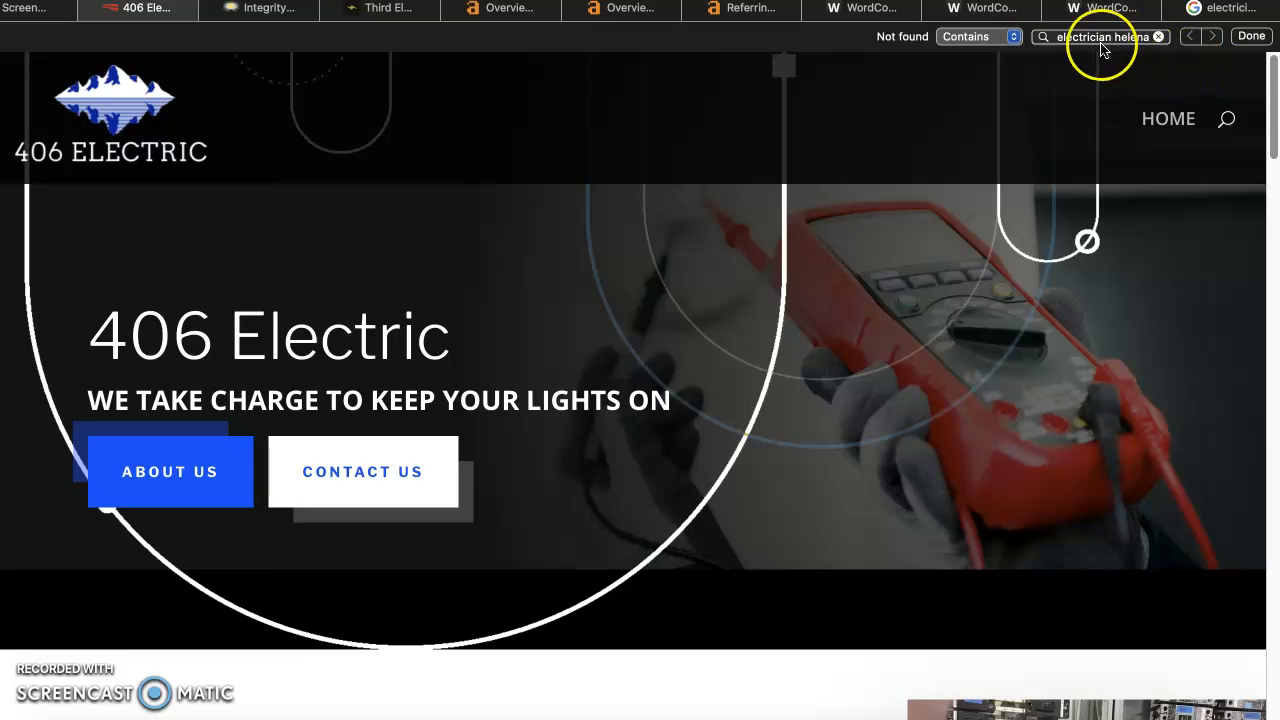
click(1222, 8)
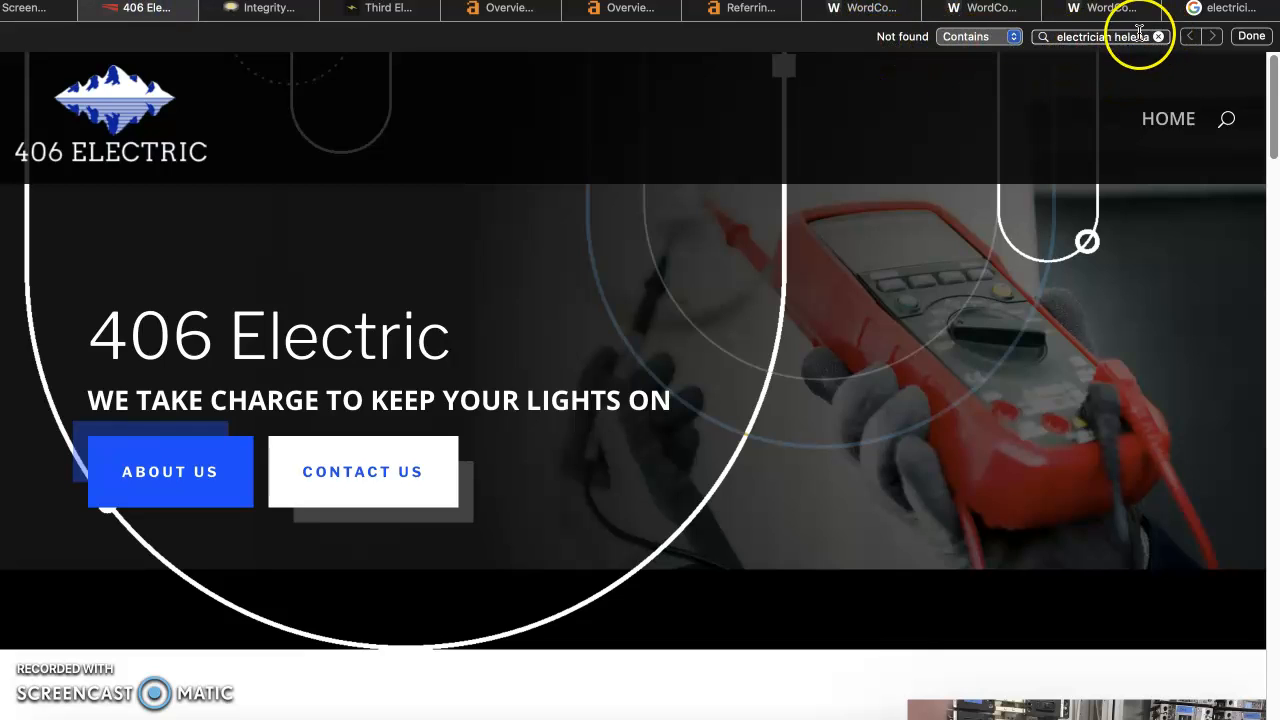
mouse_move(794, 202)
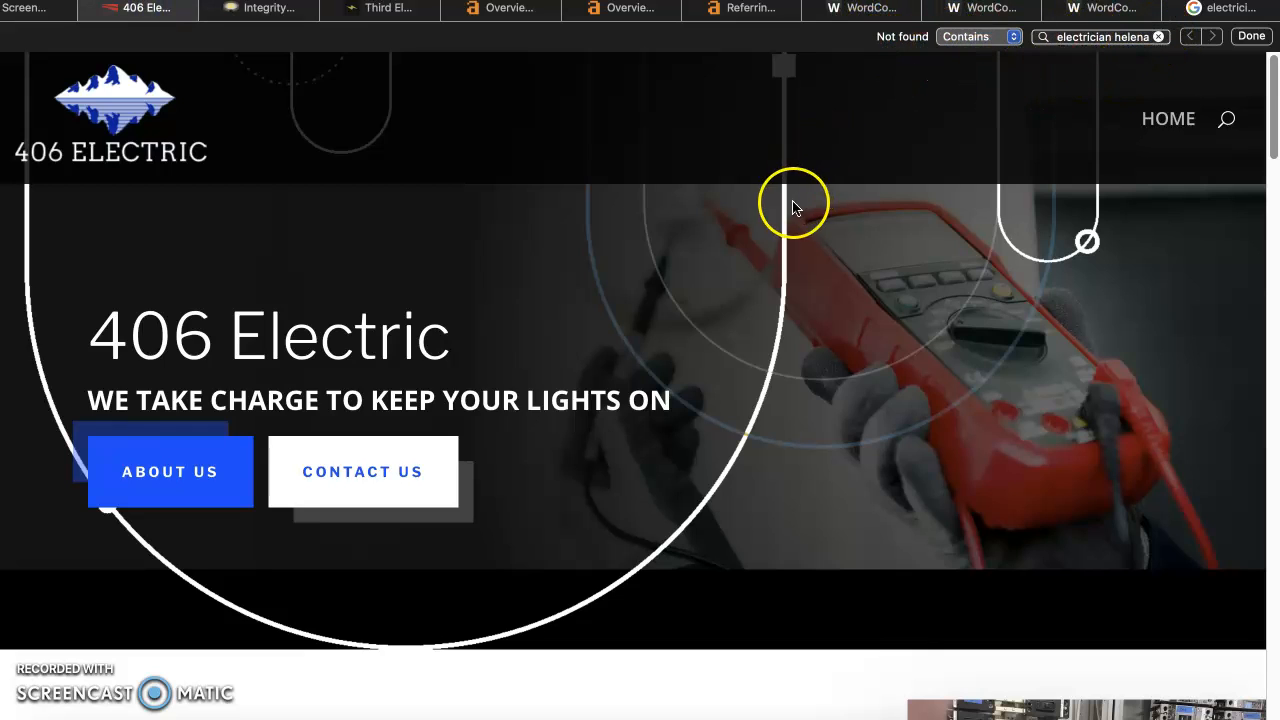
scroll(down, 3)
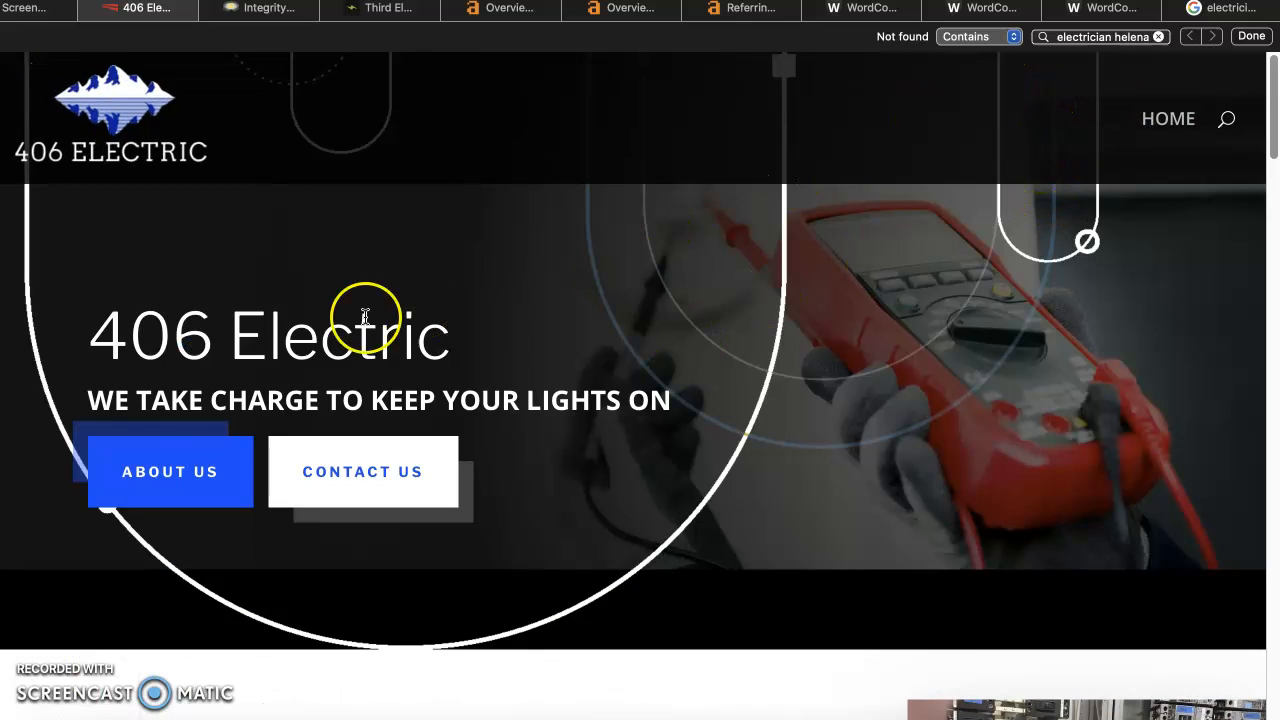
mouse_move(258, 390)
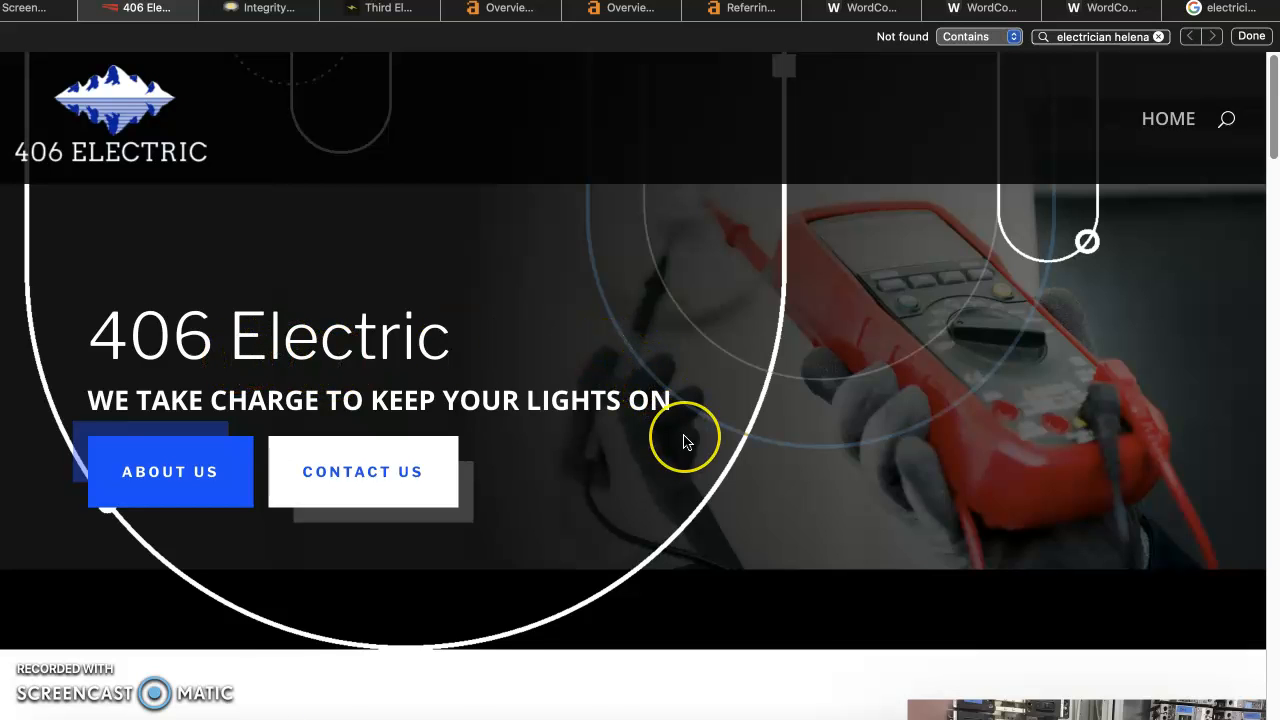
Save the About Us electrical panel photo to Documents as '406-install'
scroll(down, 3)
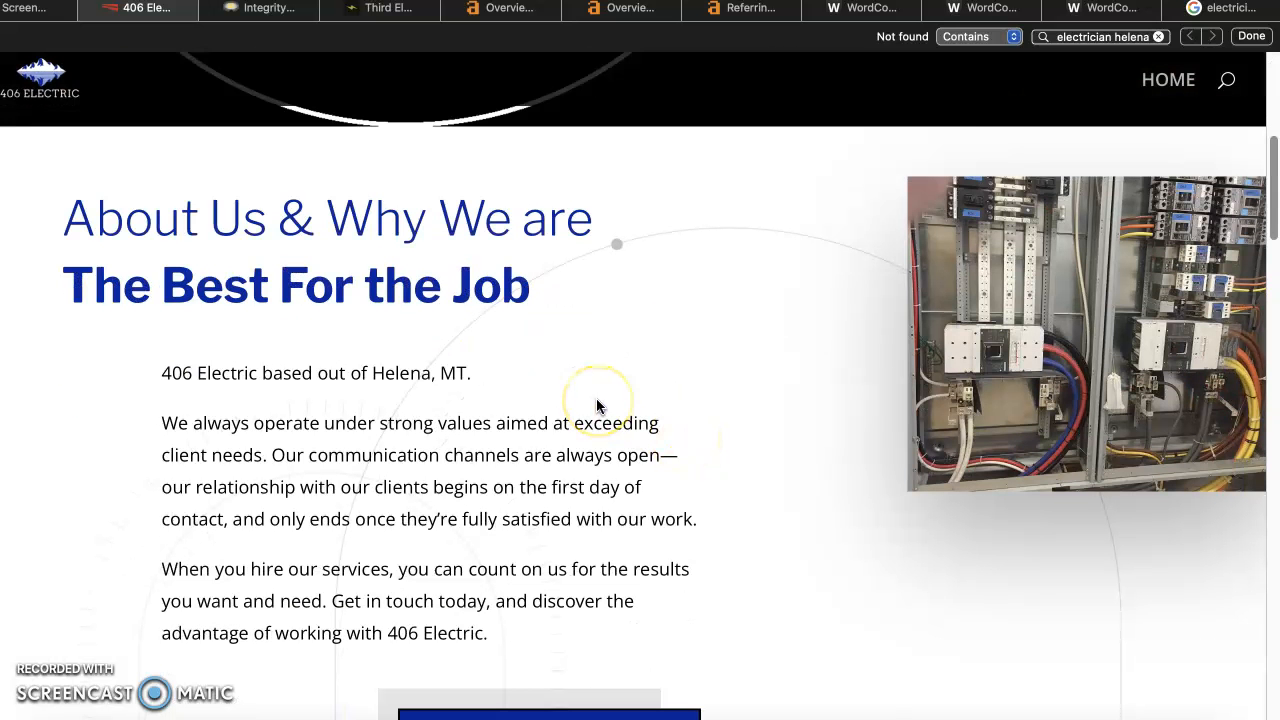
mouse_move(595, 383)
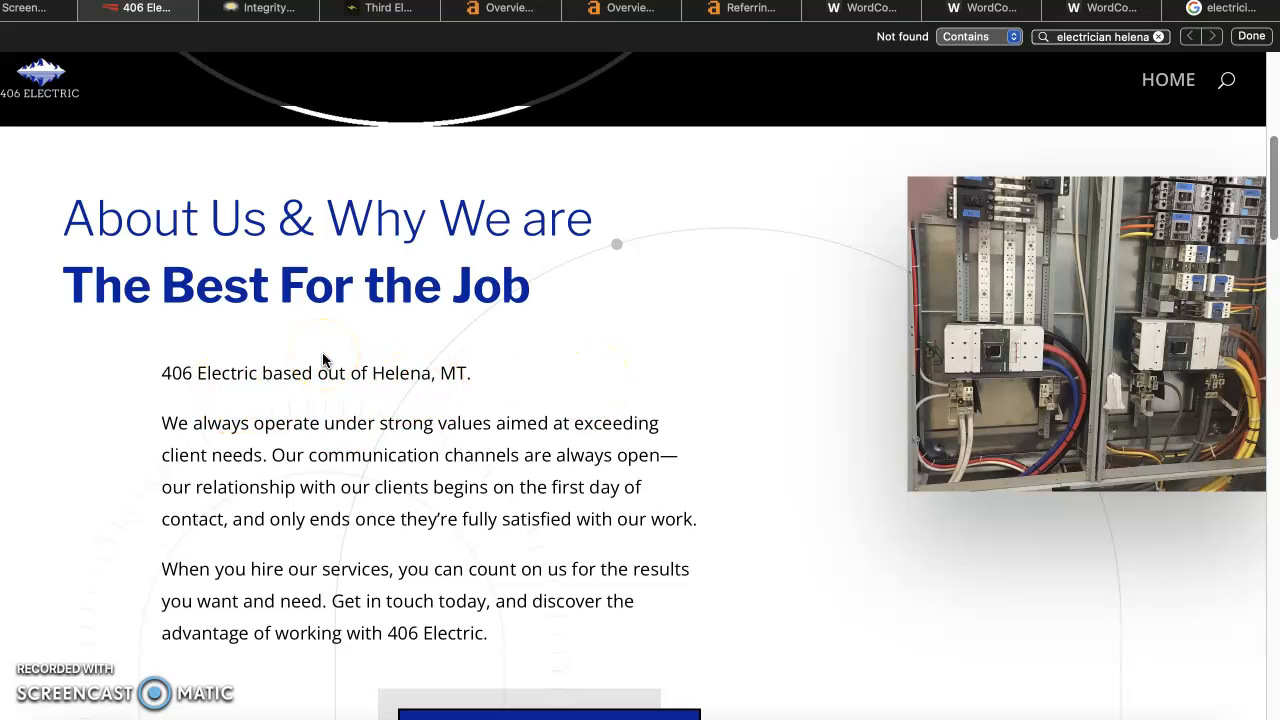
scroll(down, 3)
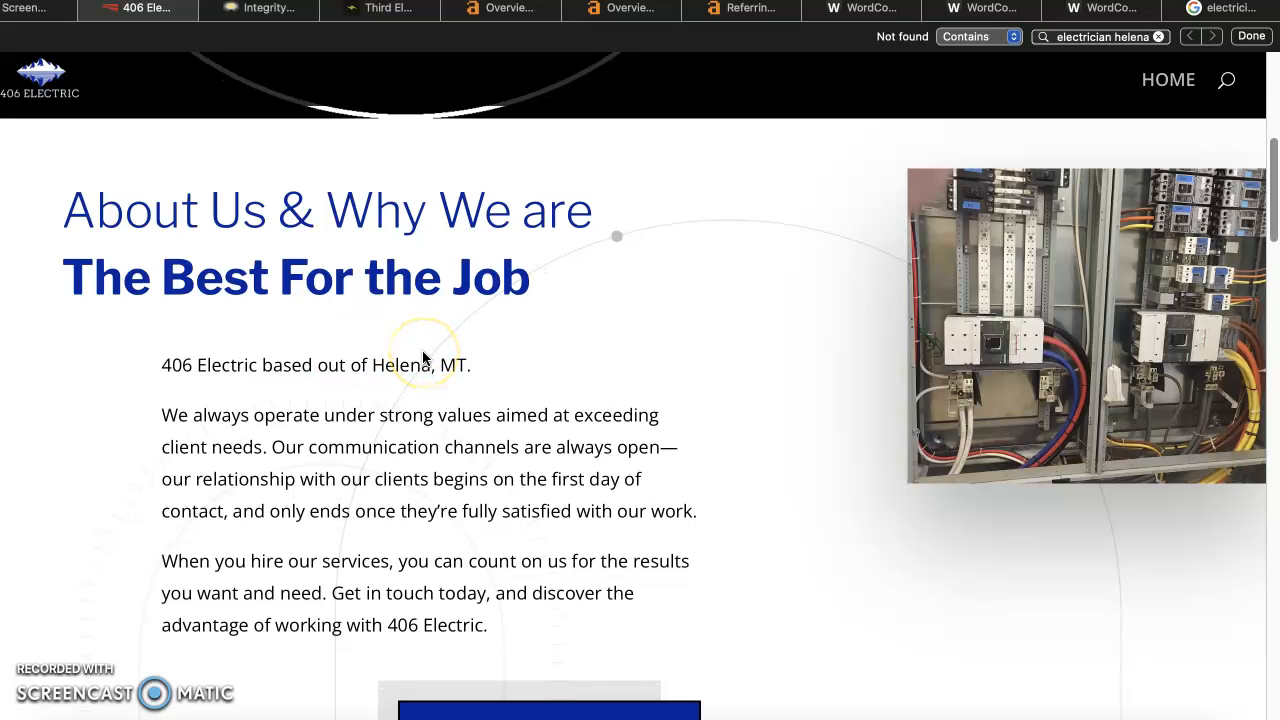
scroll(down, 3)
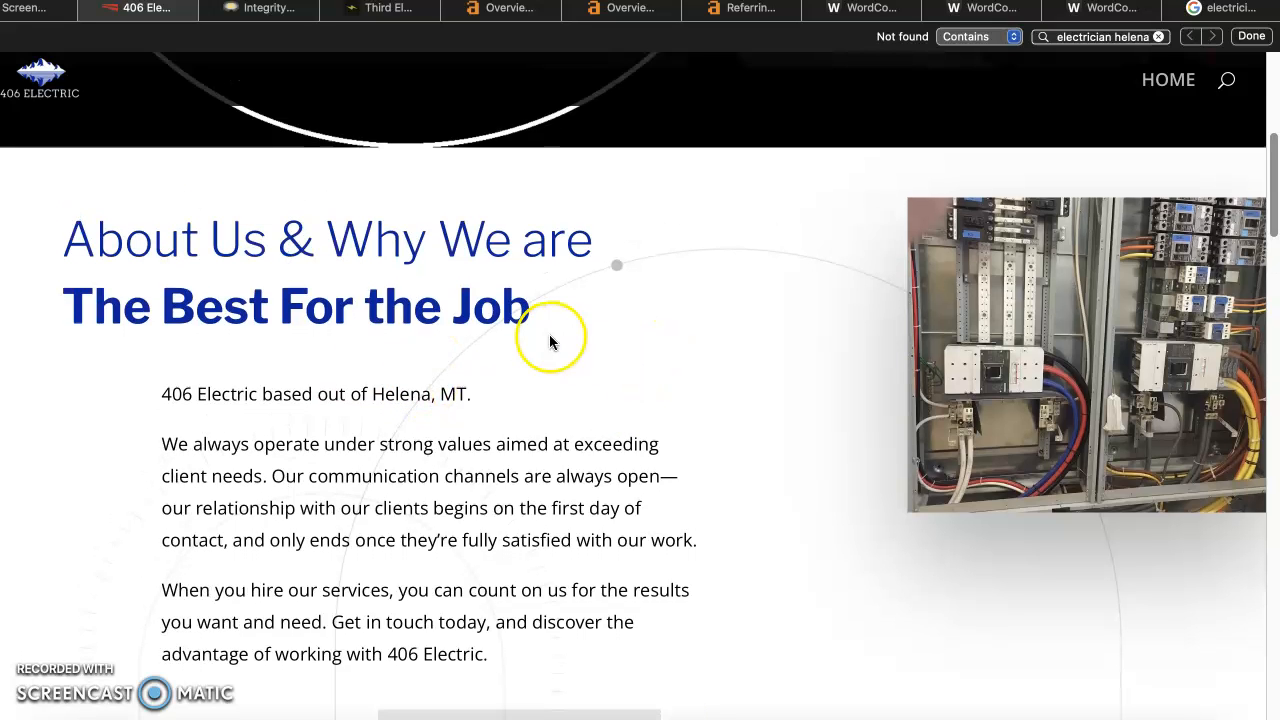
scroll(down, 3)
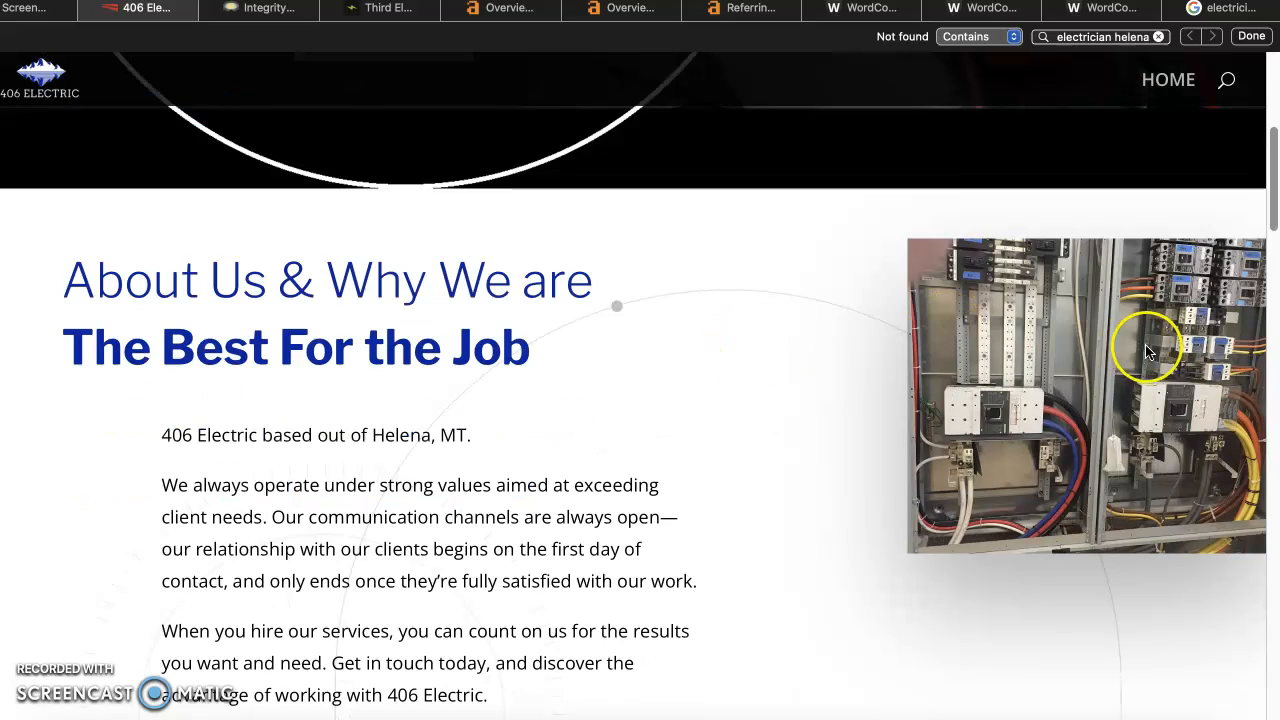
right_click(1147, 348)
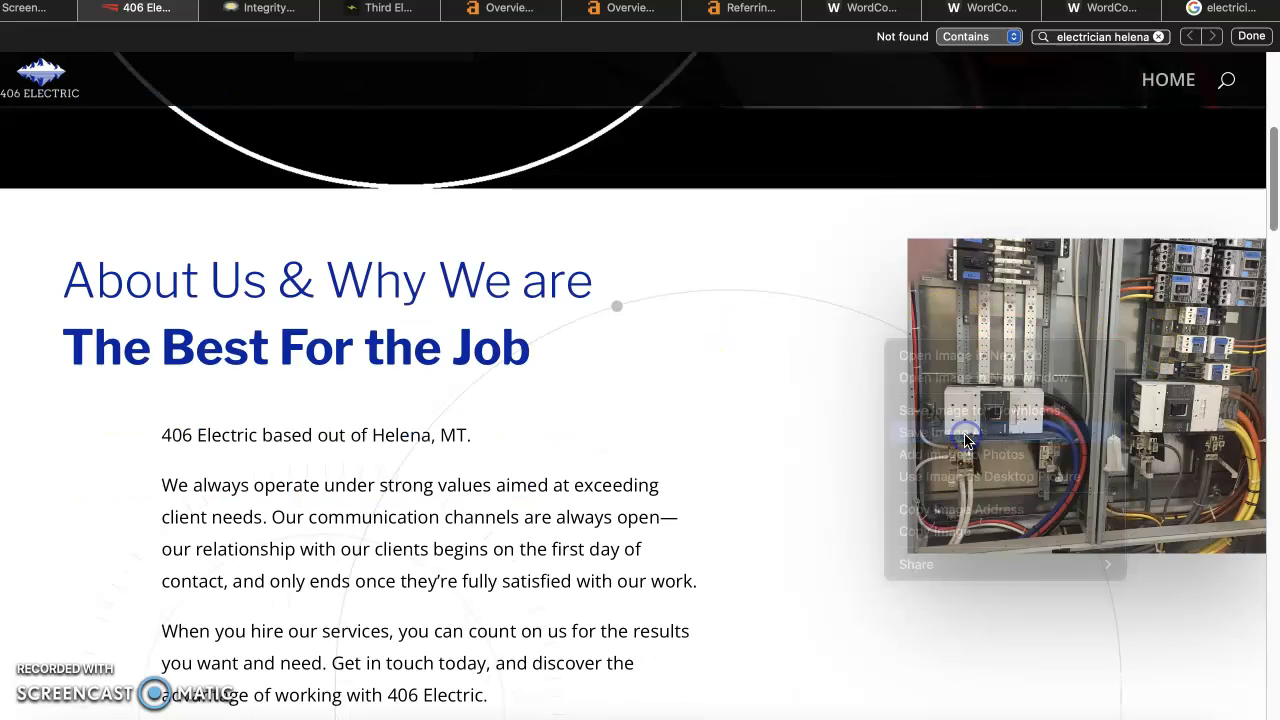
click(944, 432)
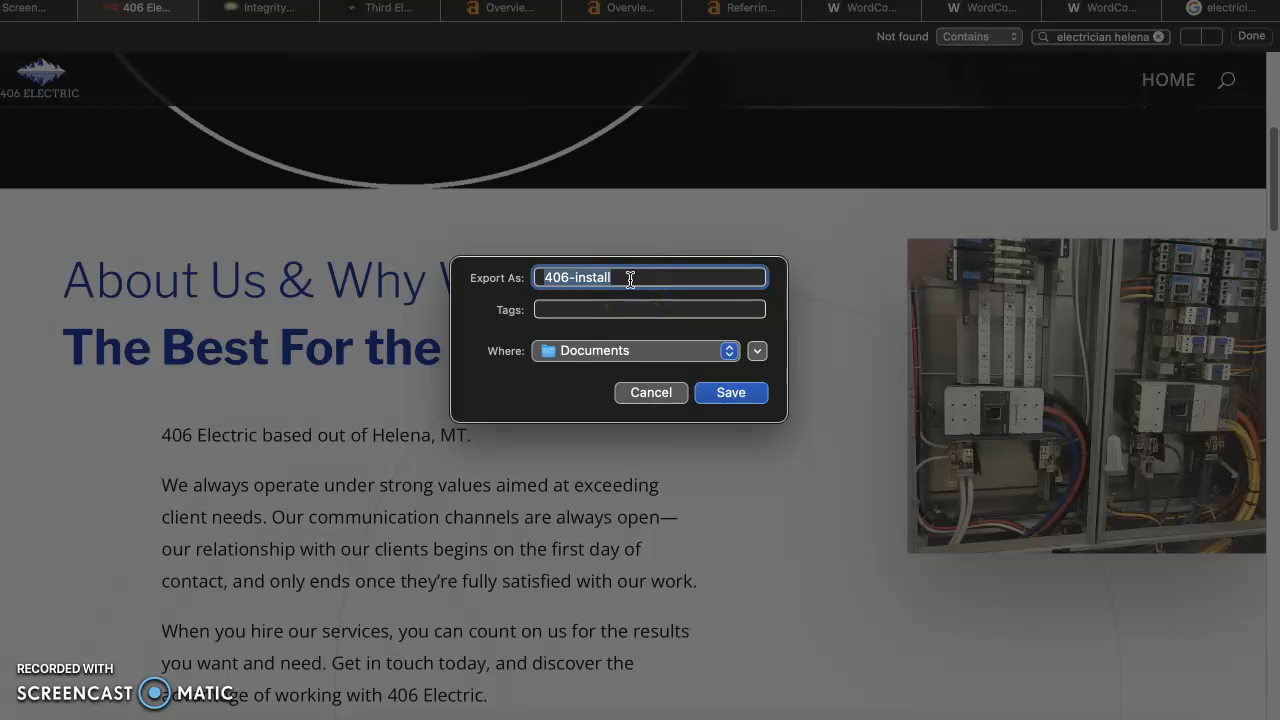
mouse_move(651, 367)
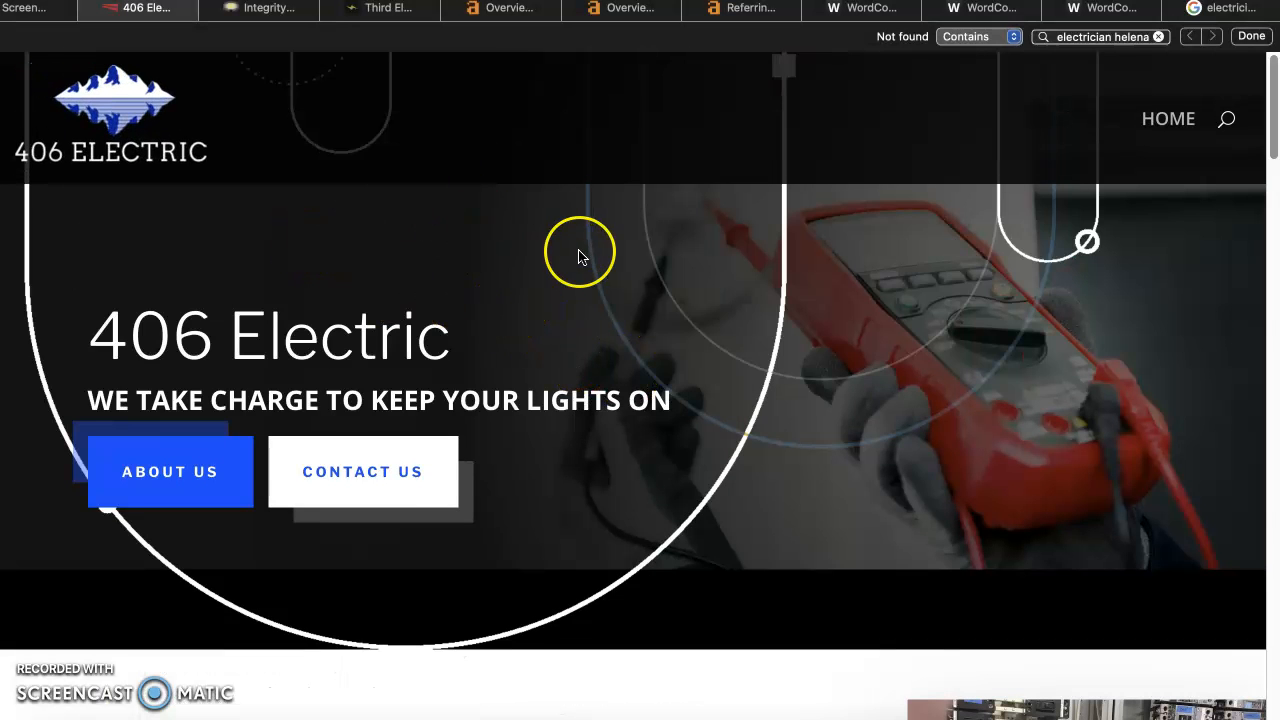
mouse_move(483, 313)
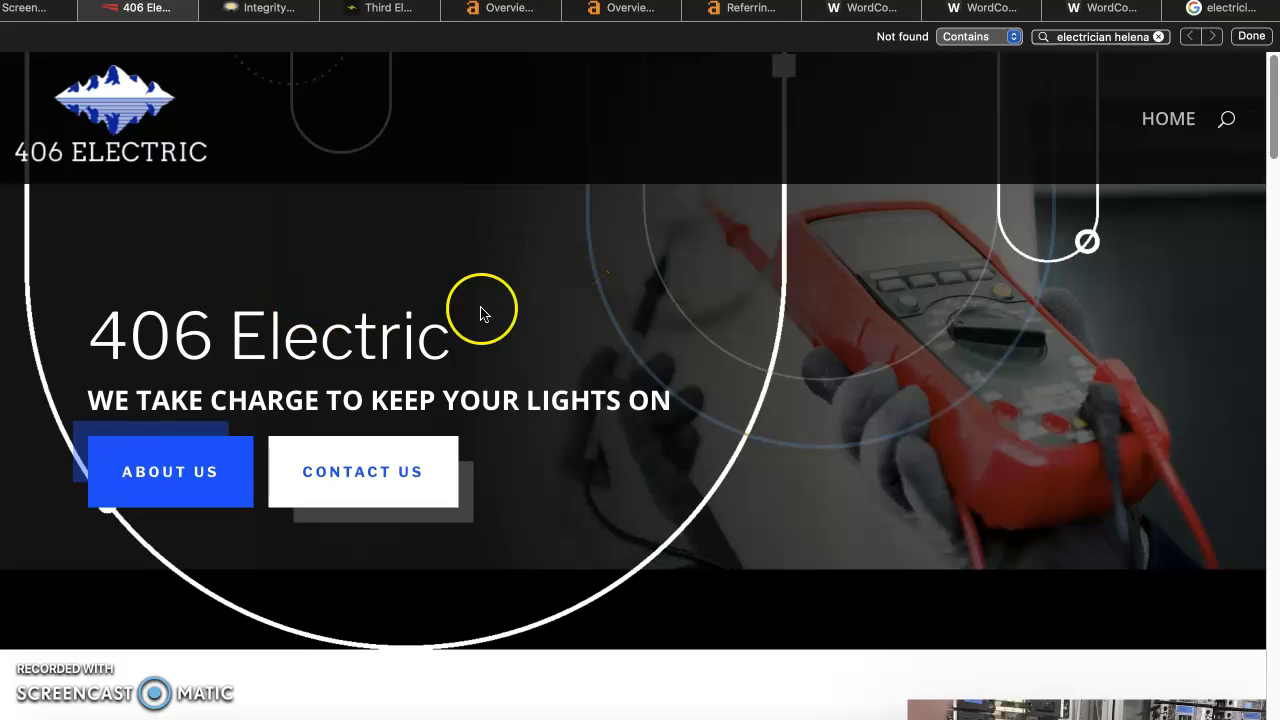
mouse_move(640, 270)
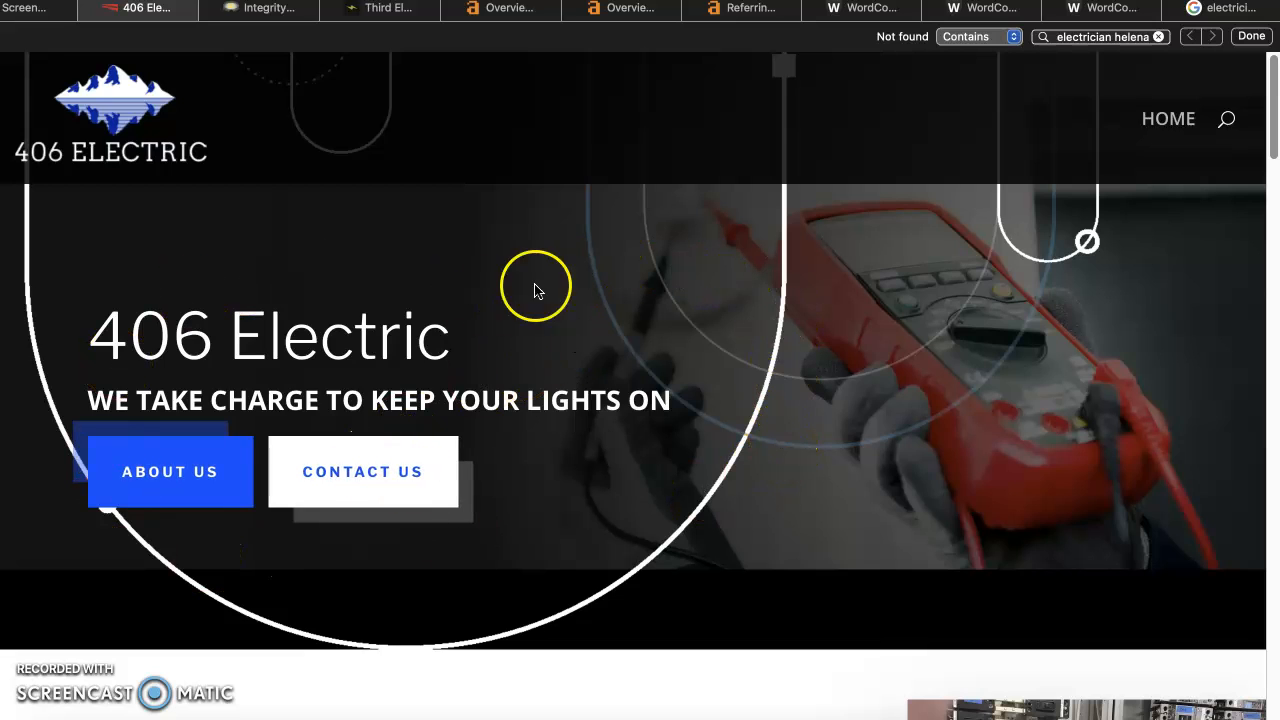
mouse_move(640, 315)
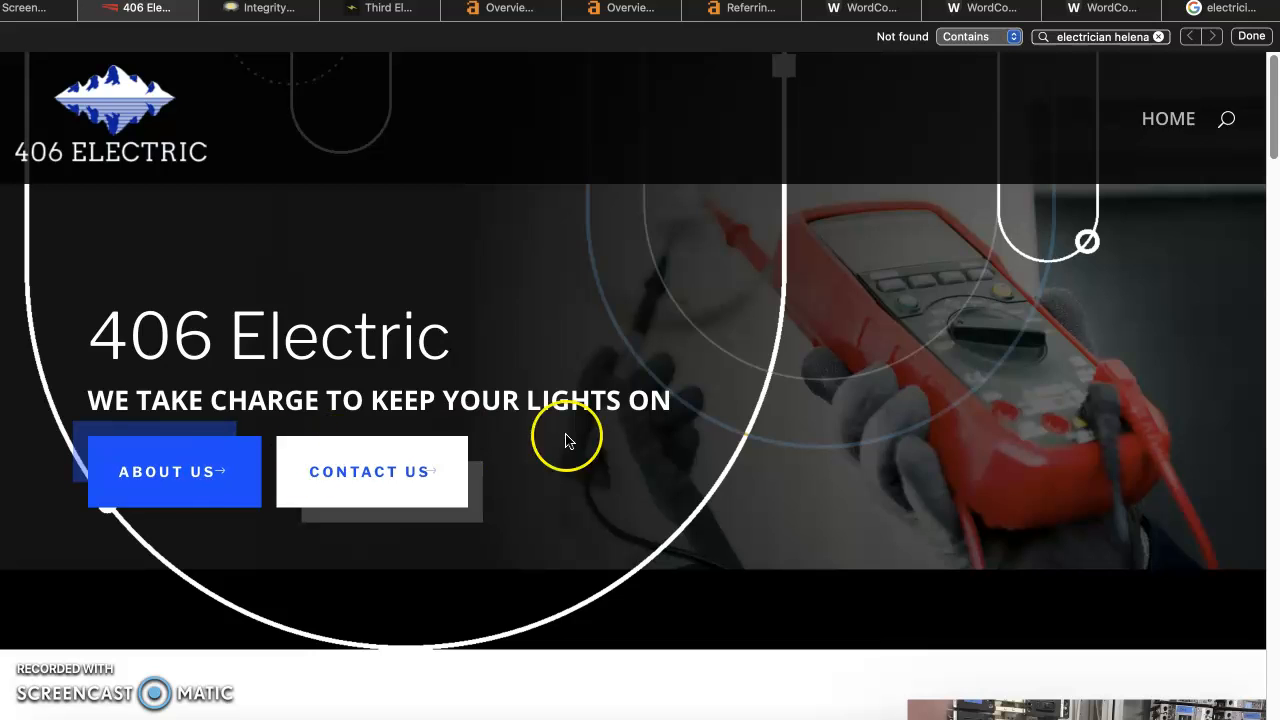
scroll(down, 3)
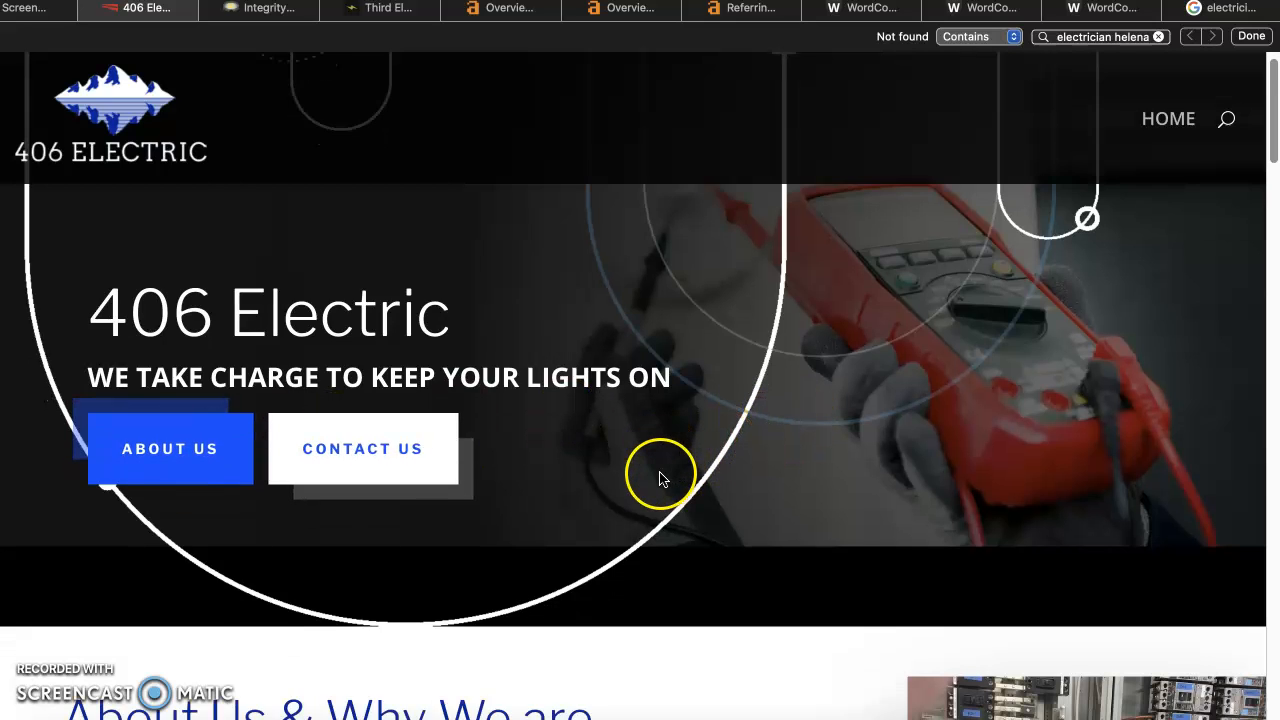
scroll(down, 3)
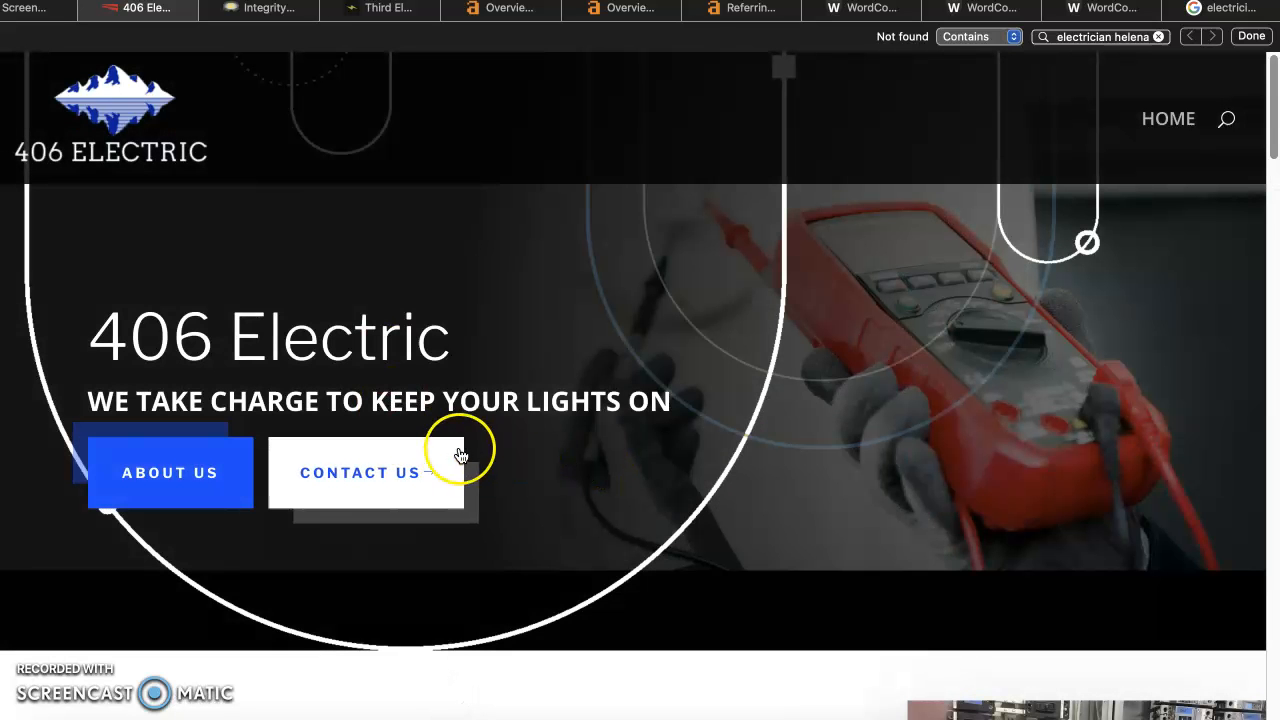
scroll(down, 3)
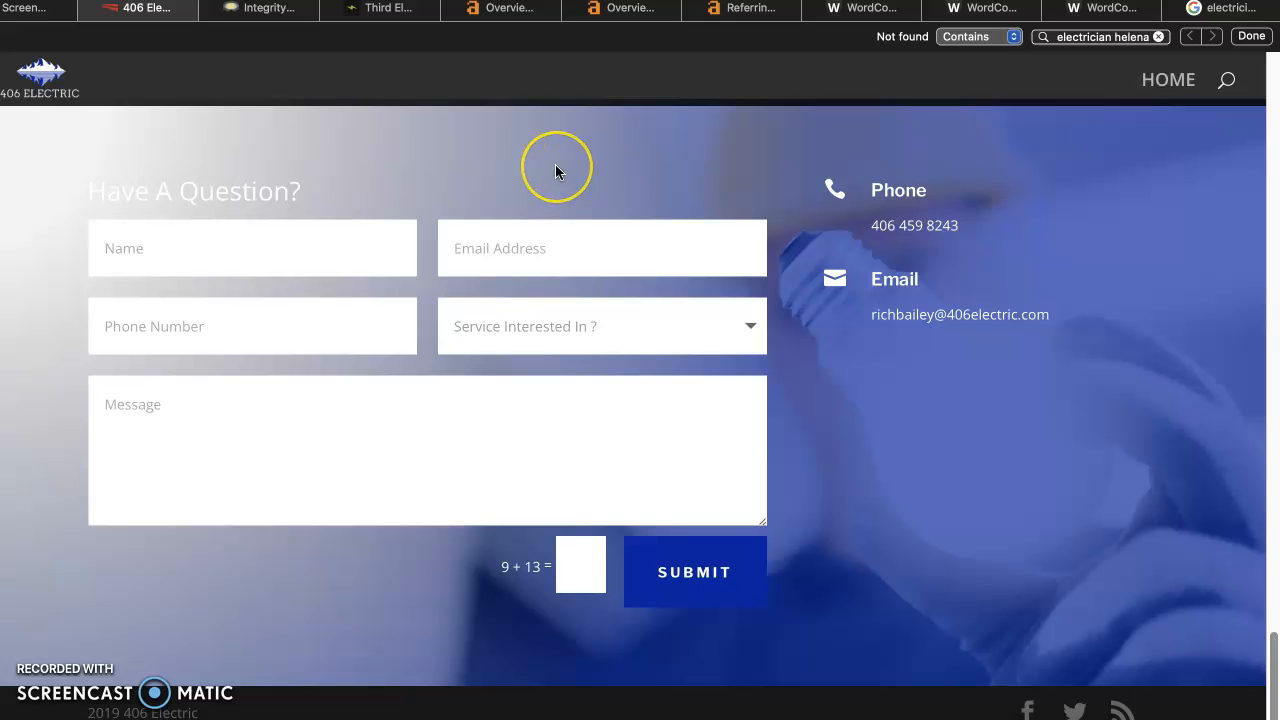
mouse_move(222, 143)
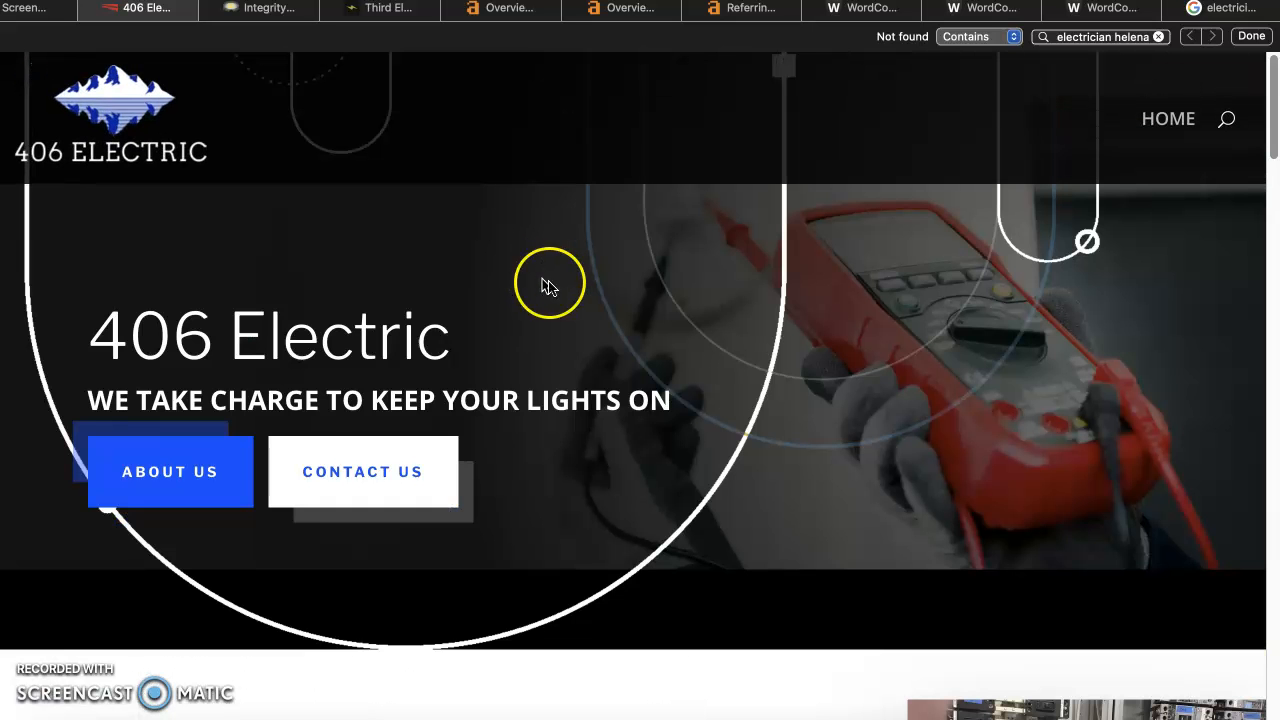
mouse_move(620, 289)
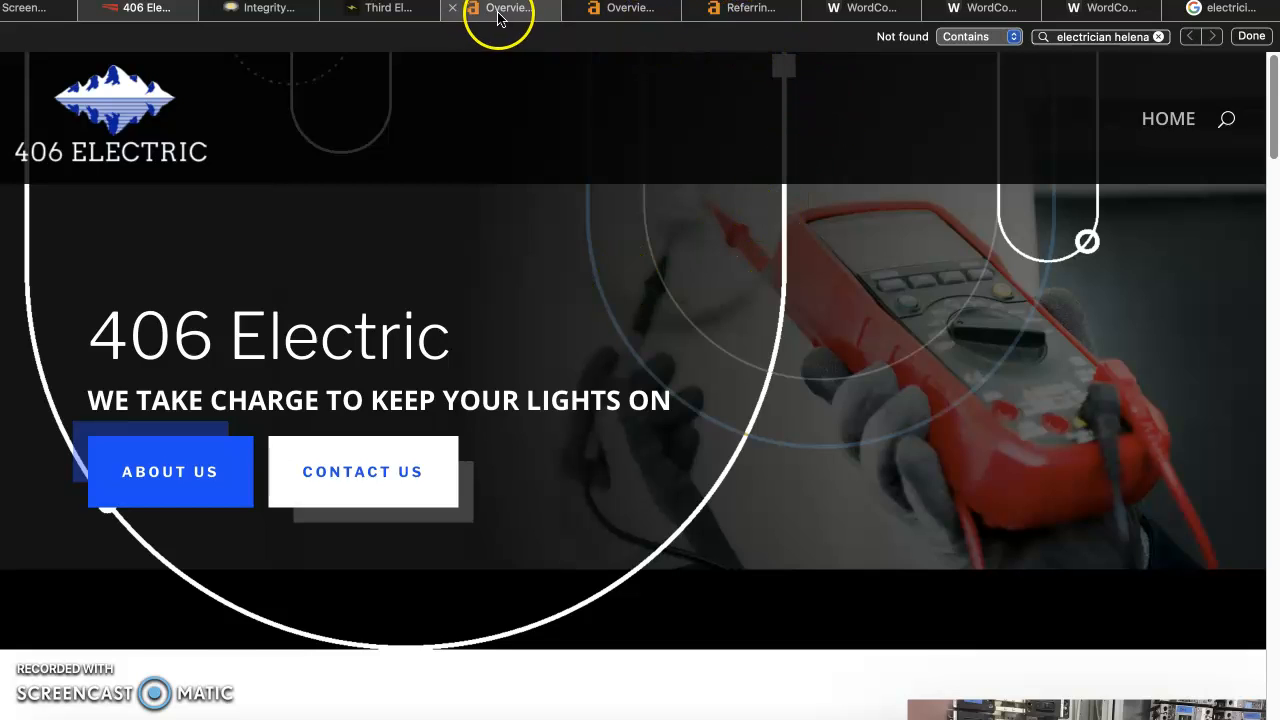
Compare Ahrefs overviews for 406electric.com, integrityelectriccontractors.com and 3econtractors.com, ending on Third Element
click(500, 9)
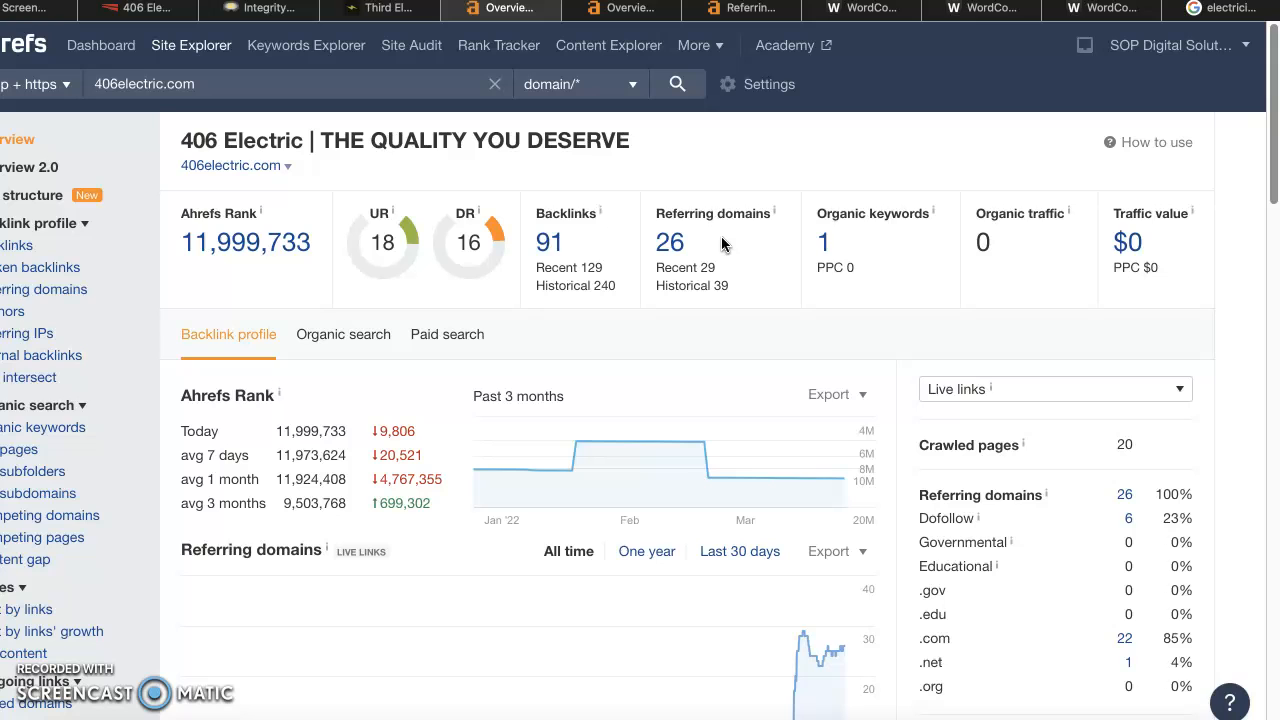
click(620, 9)
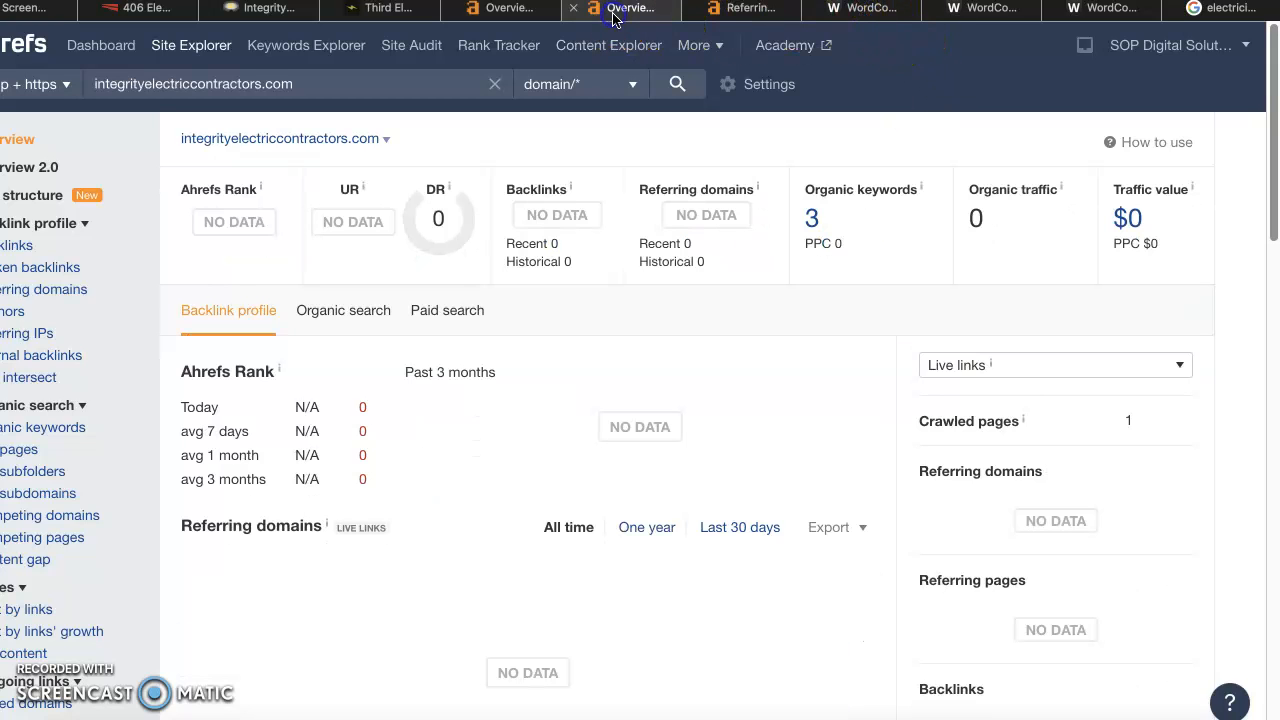
mouse_move(560, 40)
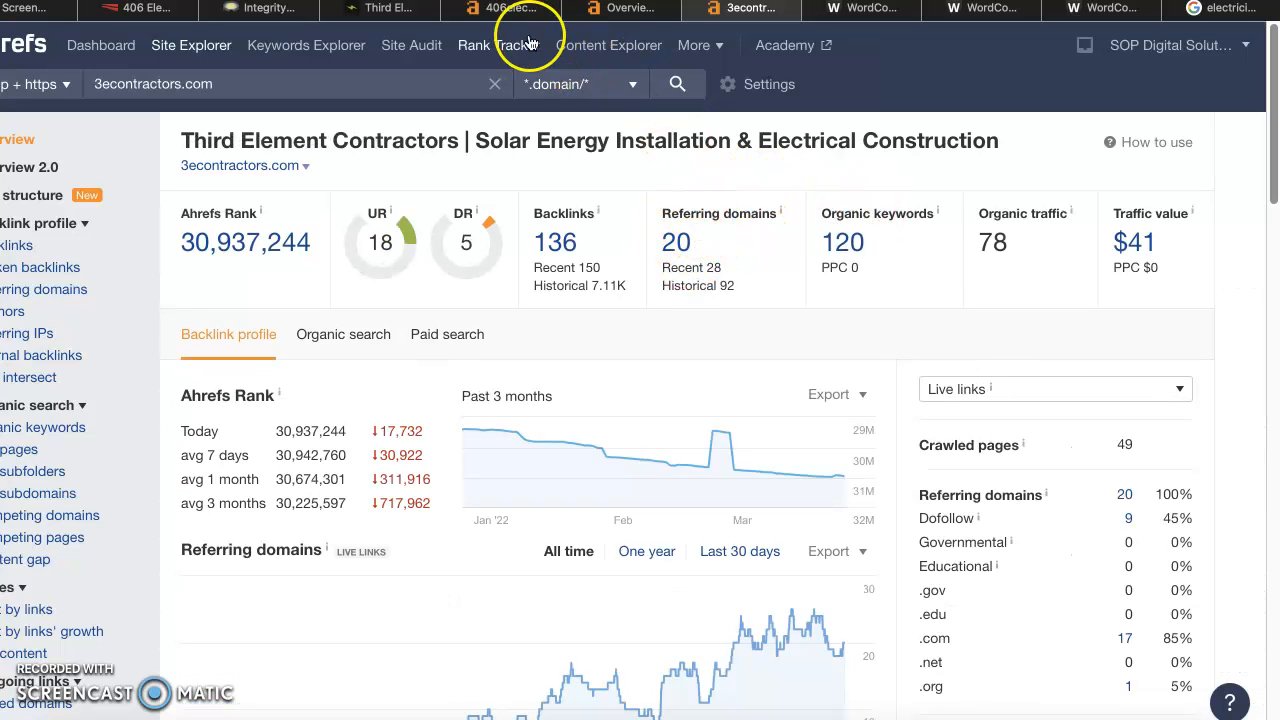
click(500, 9)
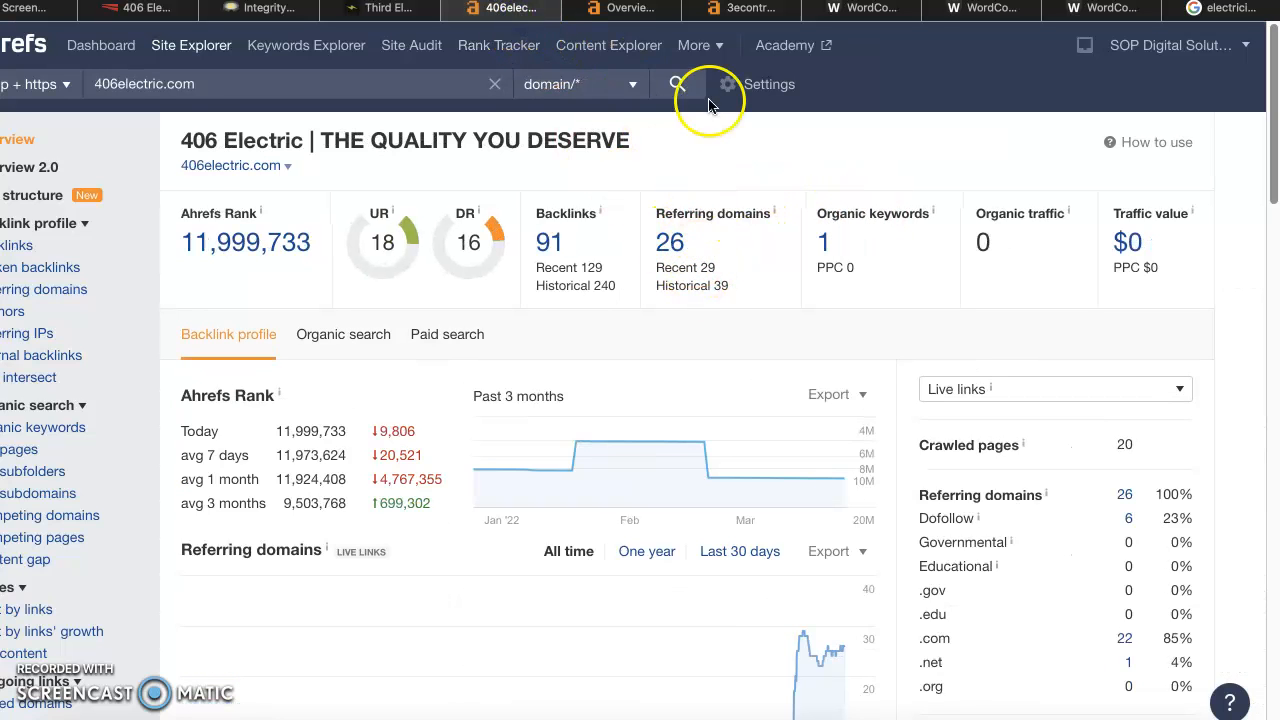
click(740, 9)
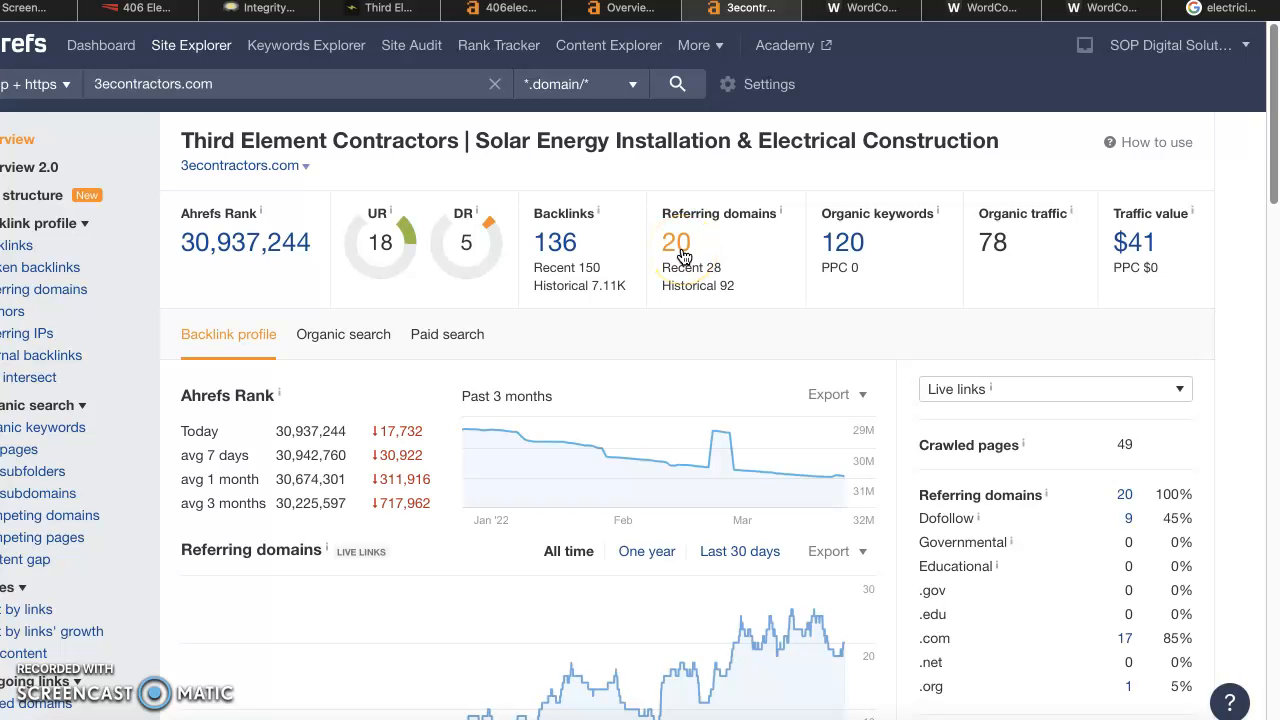
click(678, 242)
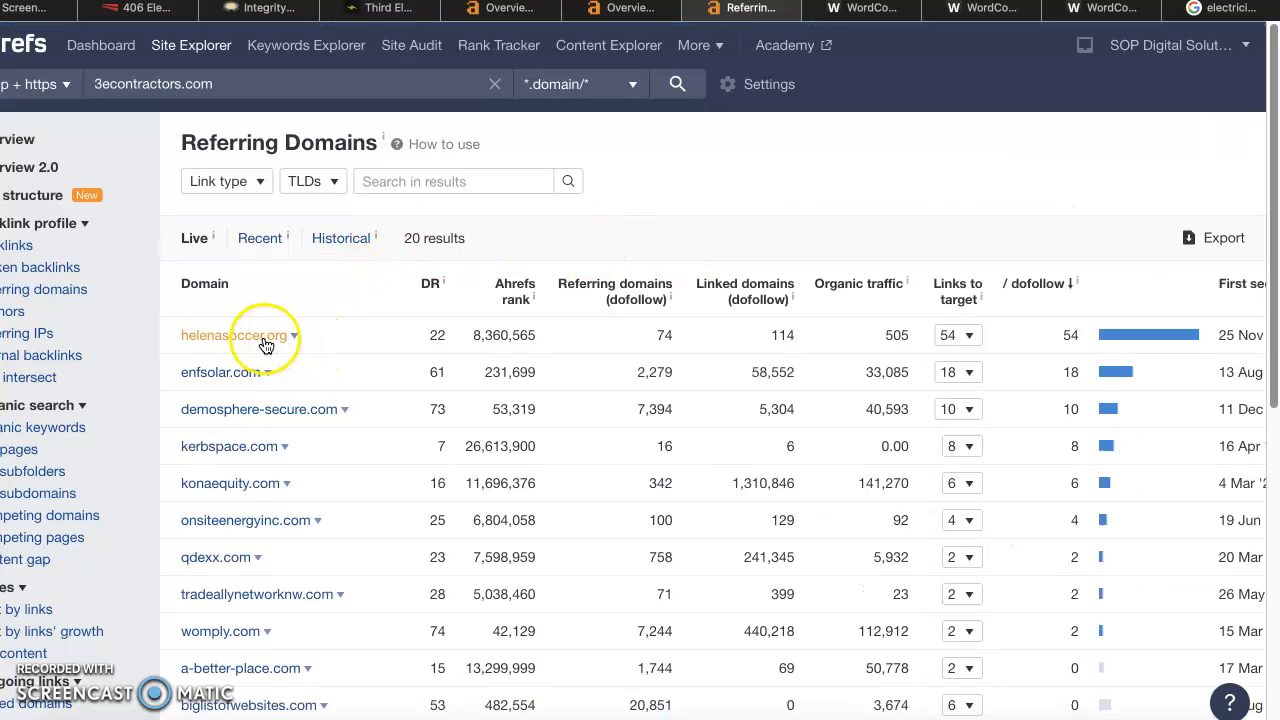
mouse_move(224, 389)
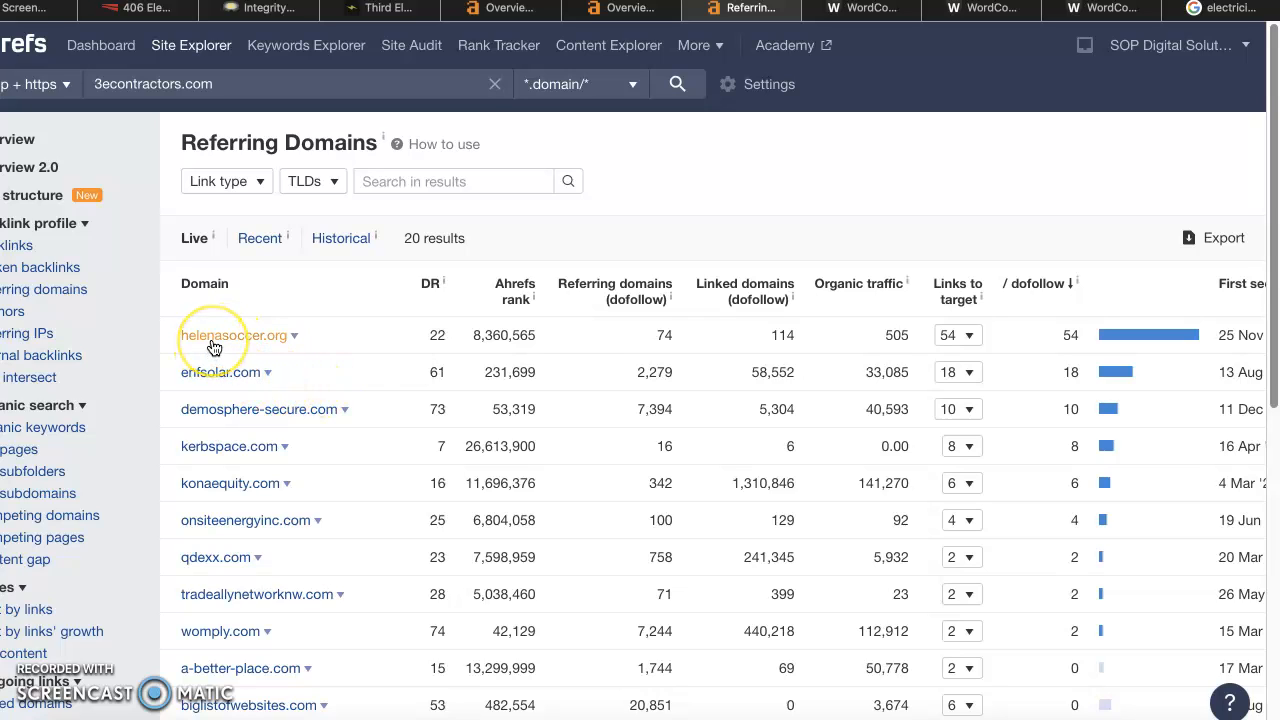
mouse_move(213, 347)
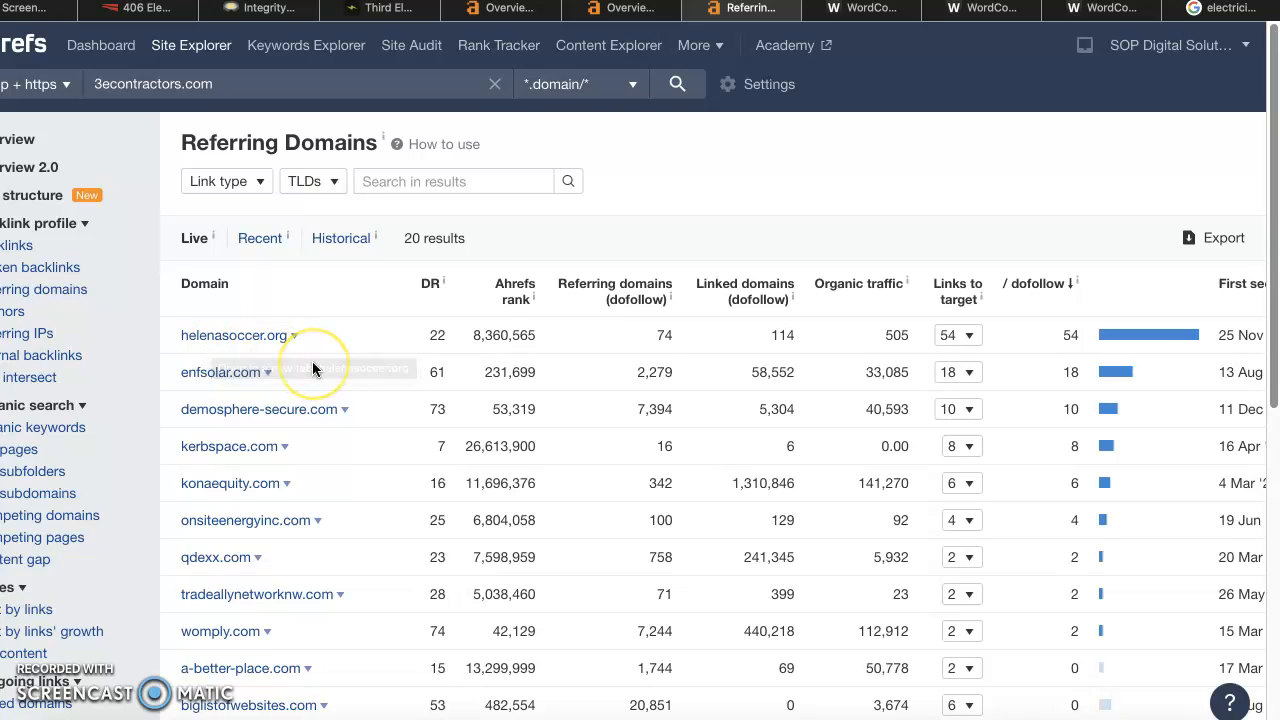
mouse_move(153, 140)
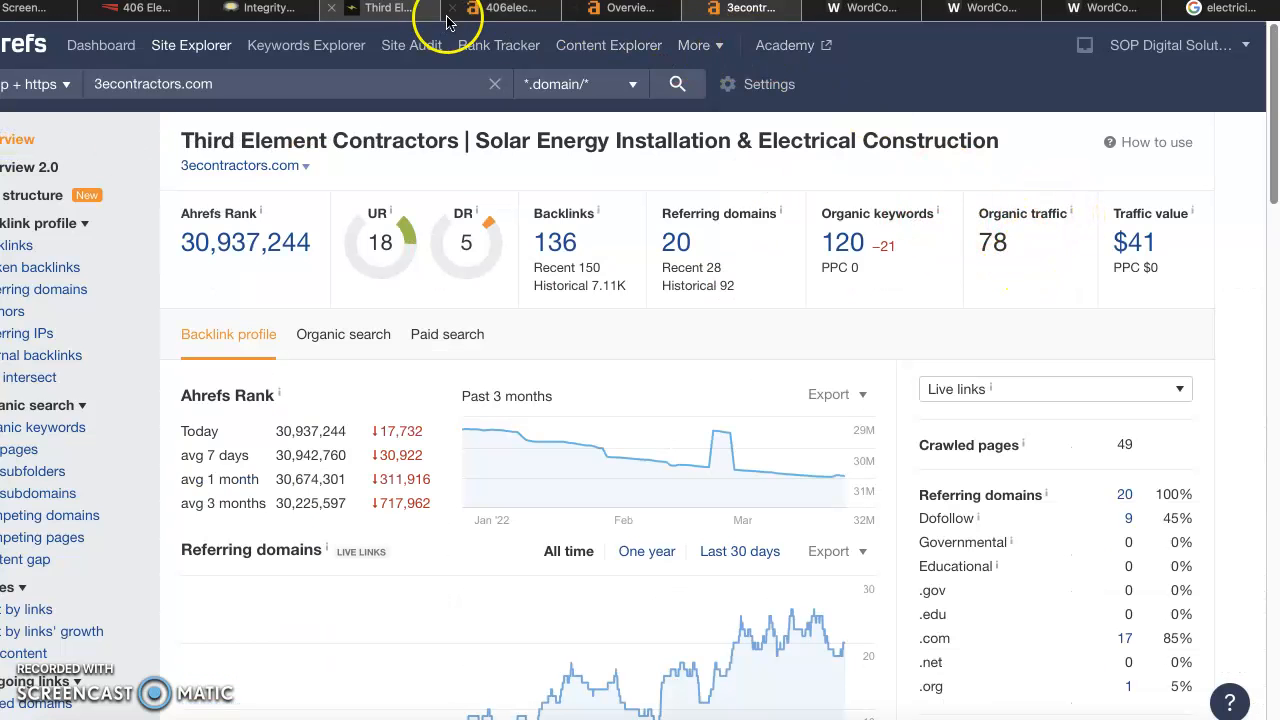
Check 406electric.com's Ahrefs metrics, then return to 3econtractors.com showing DR 5, 136 backlinks, 20 referring domains
click(510, 9)
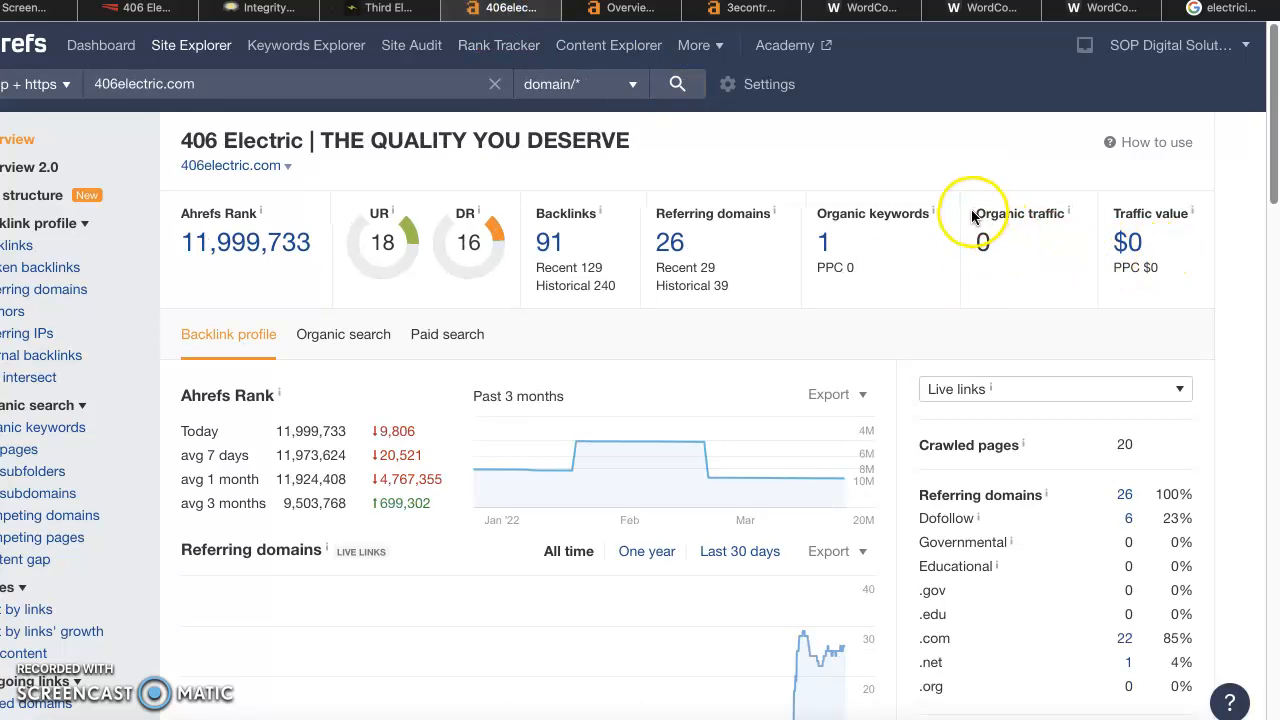
click(740, 9)
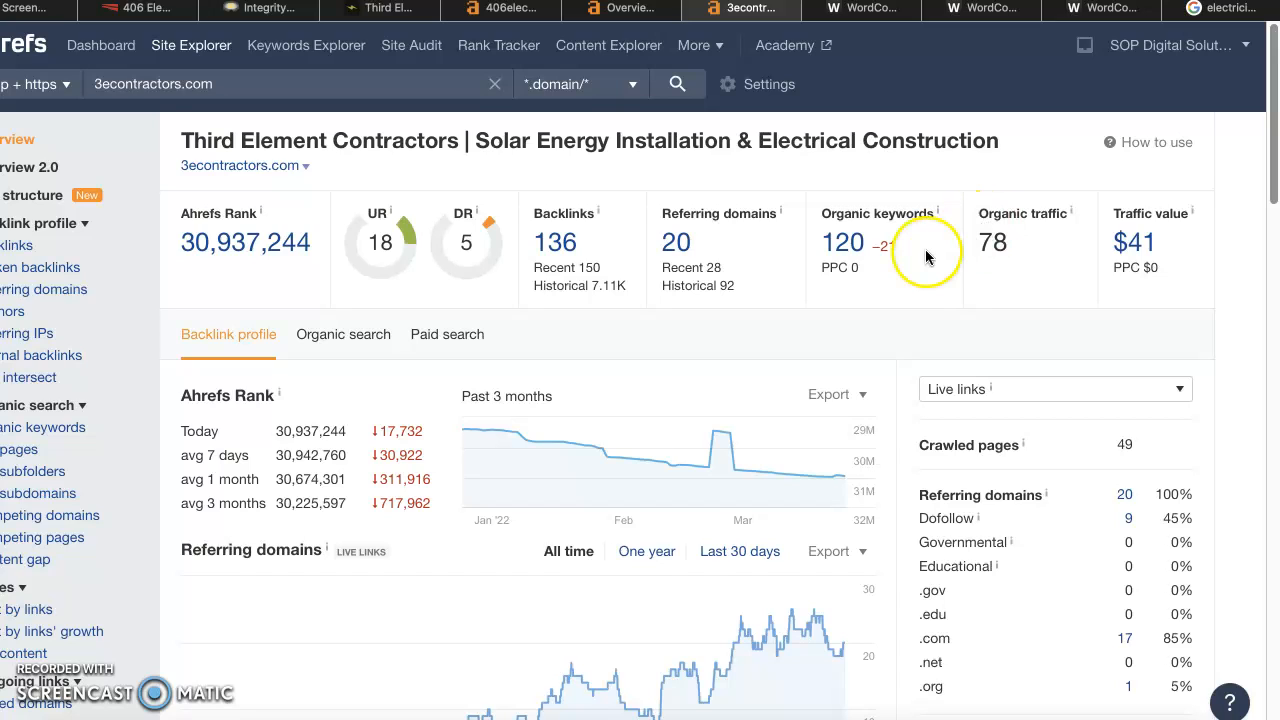
mouse_move(665, 380)
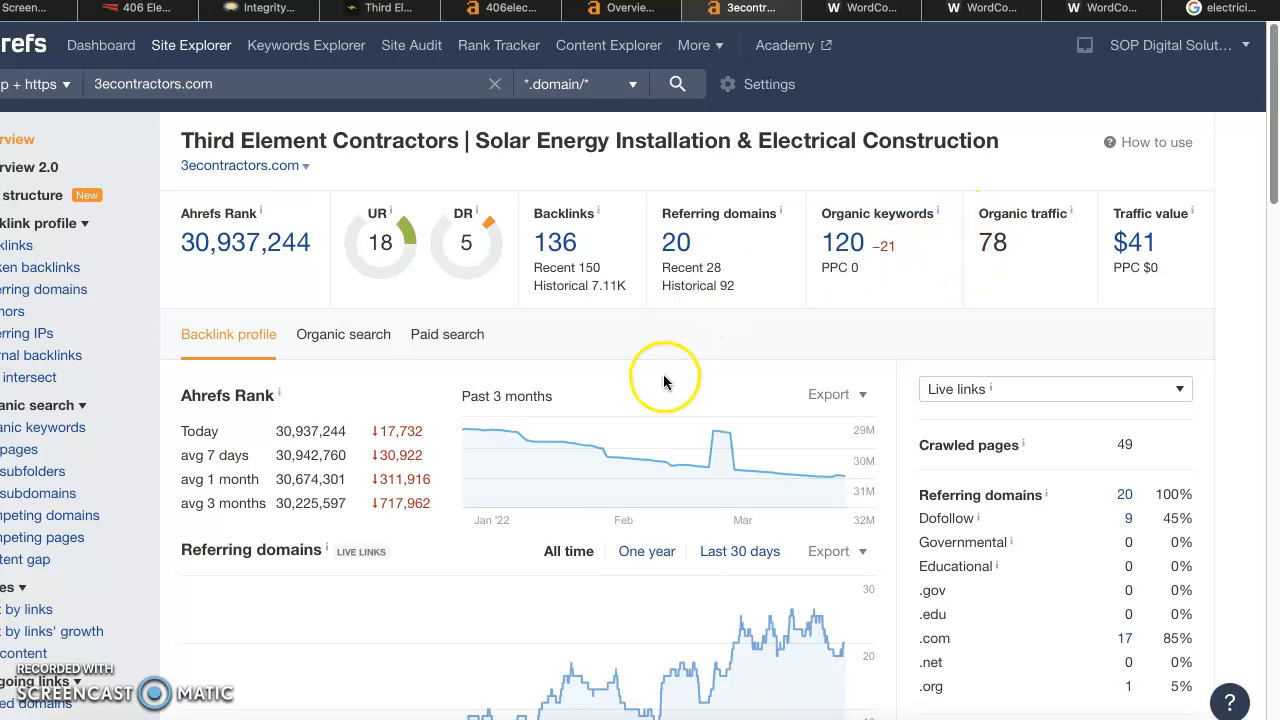
mouse_move(658, 378)
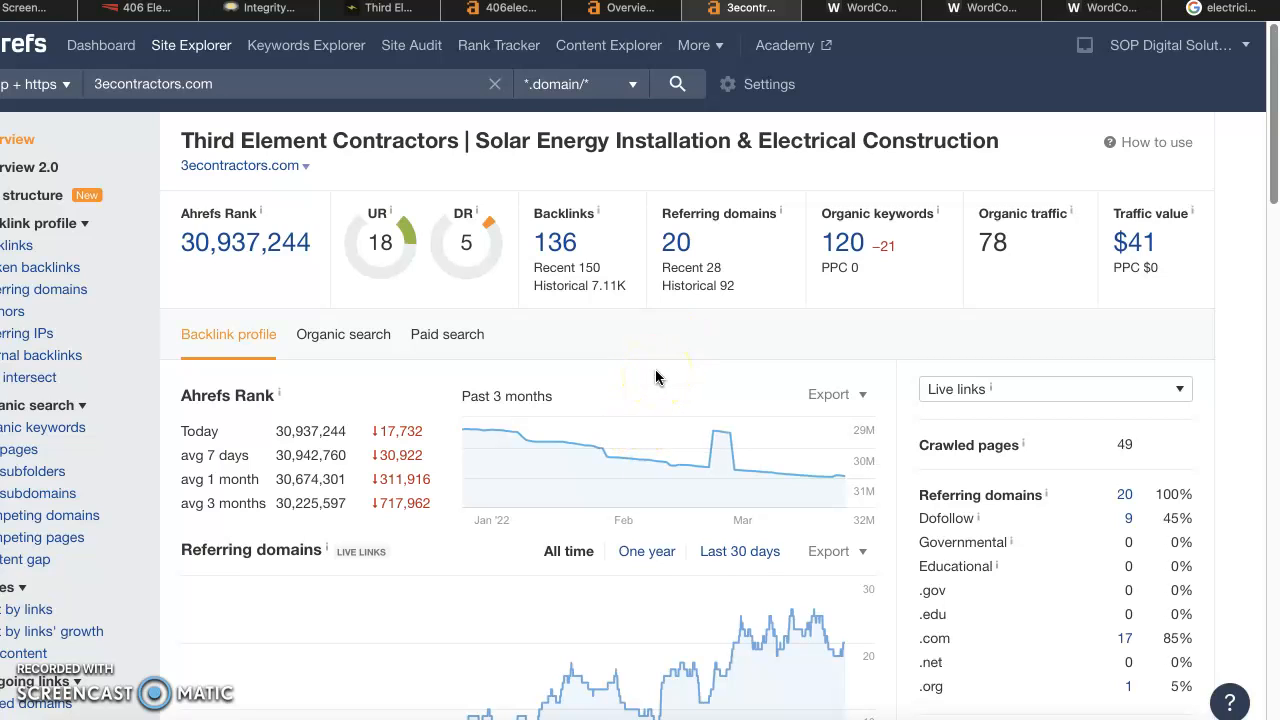
Show the Google 'electrician helena mt' map pack listing Integrity Electric Inc, Gold Rush Electric and Third Element
click(1220, 9)
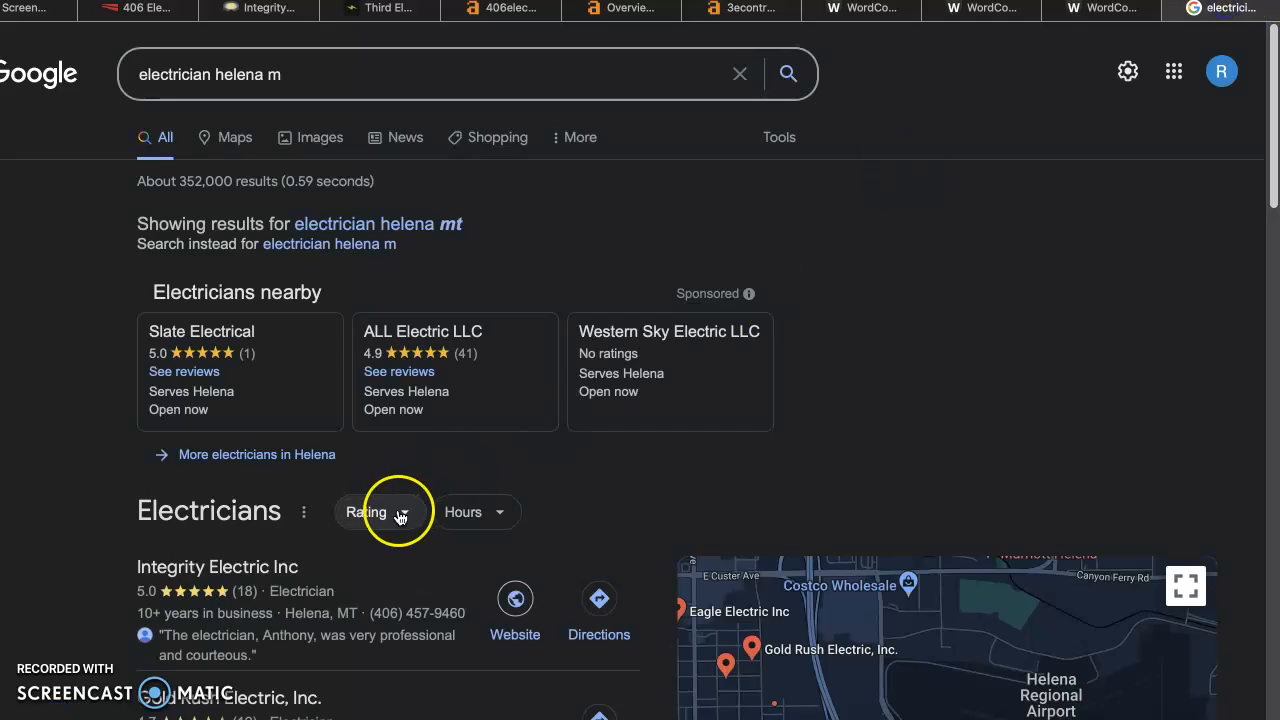
scroll(down, 3)
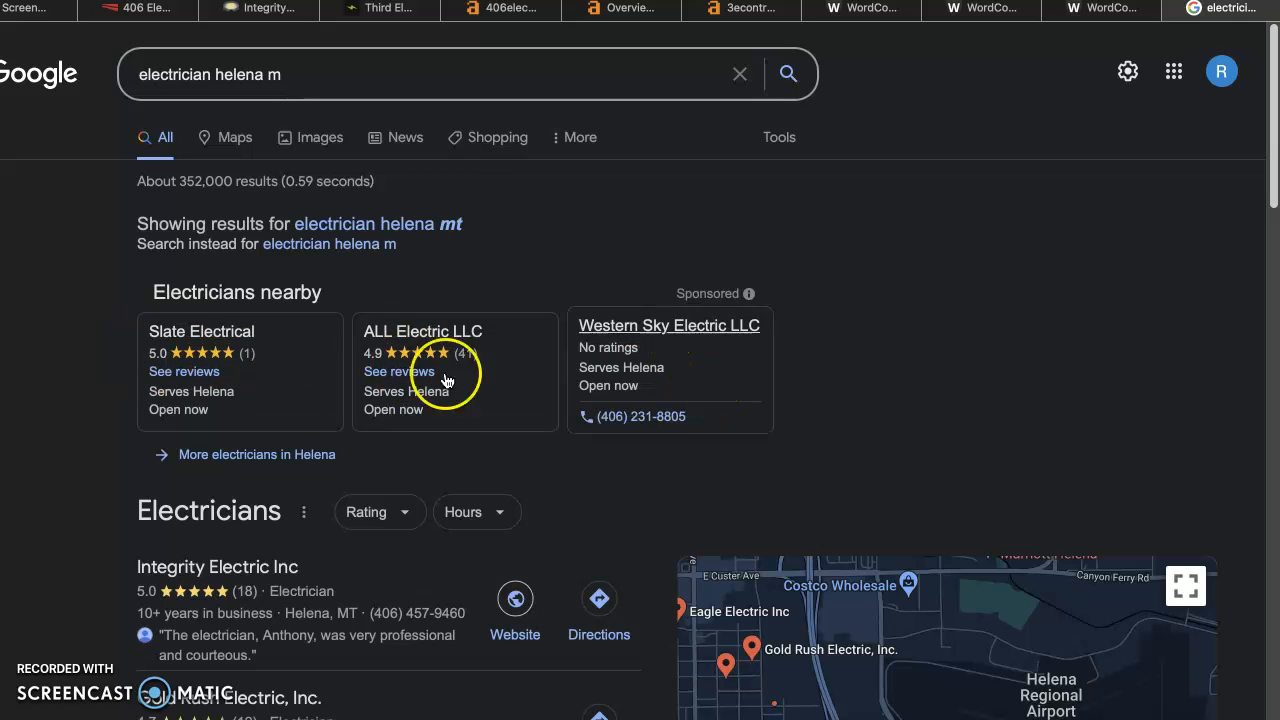
scroll(down, 3)
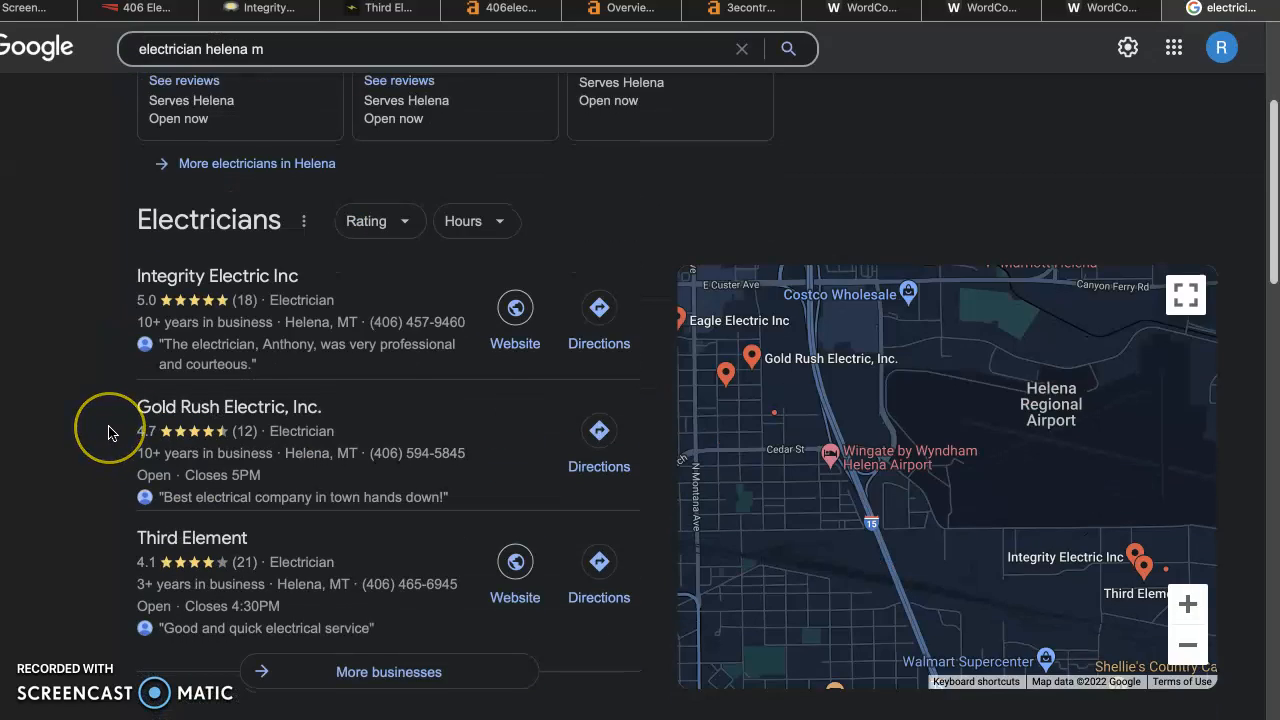
scroll(down, 3)
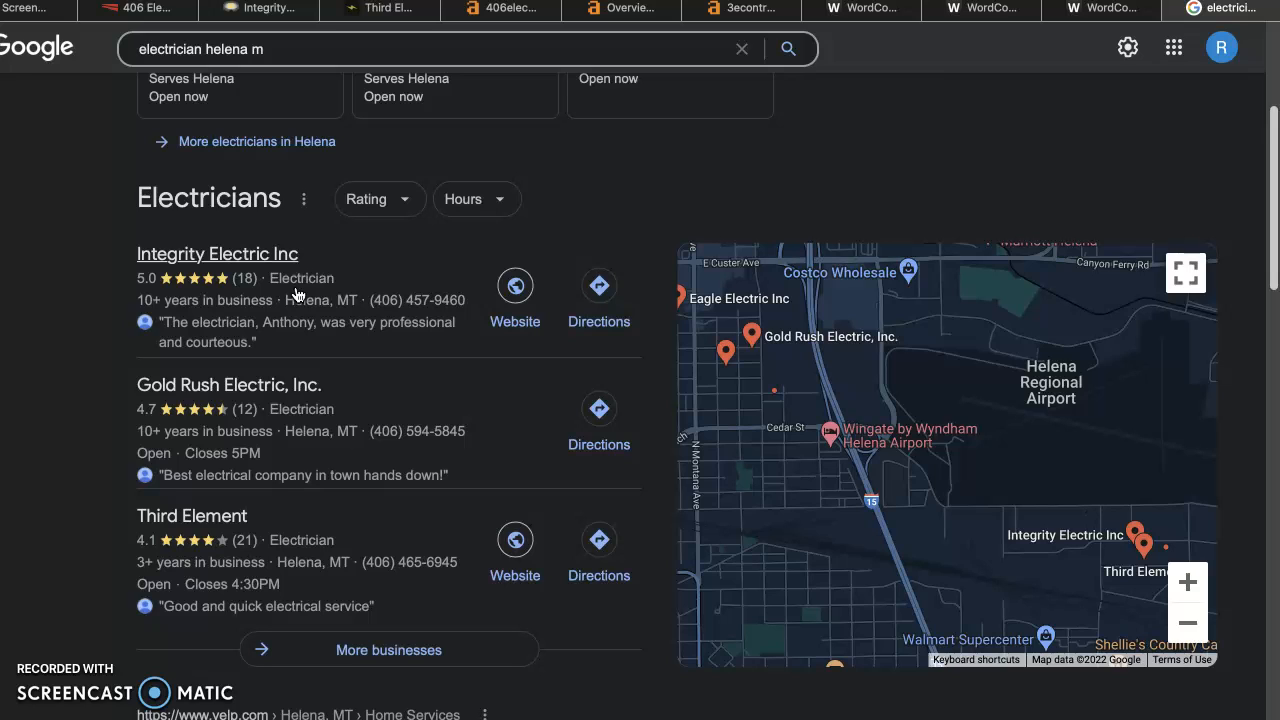
mouse_move(167, 262)
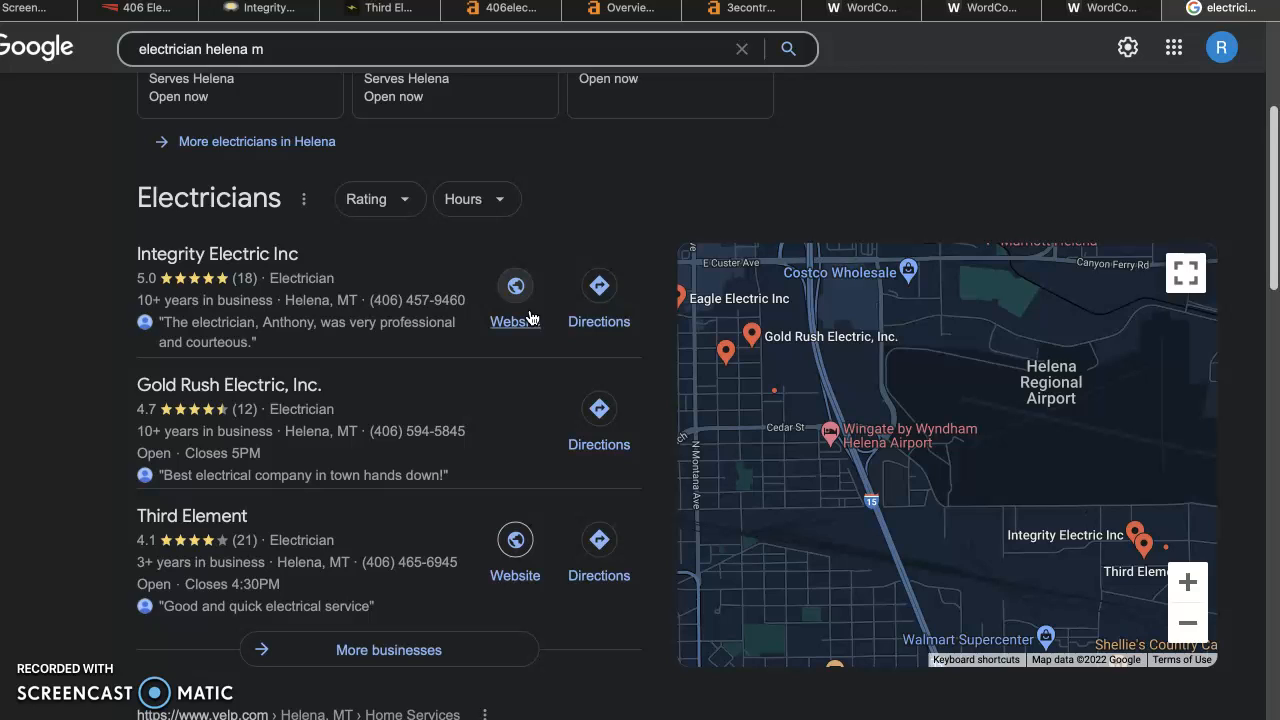
mouse_move(418, 198)
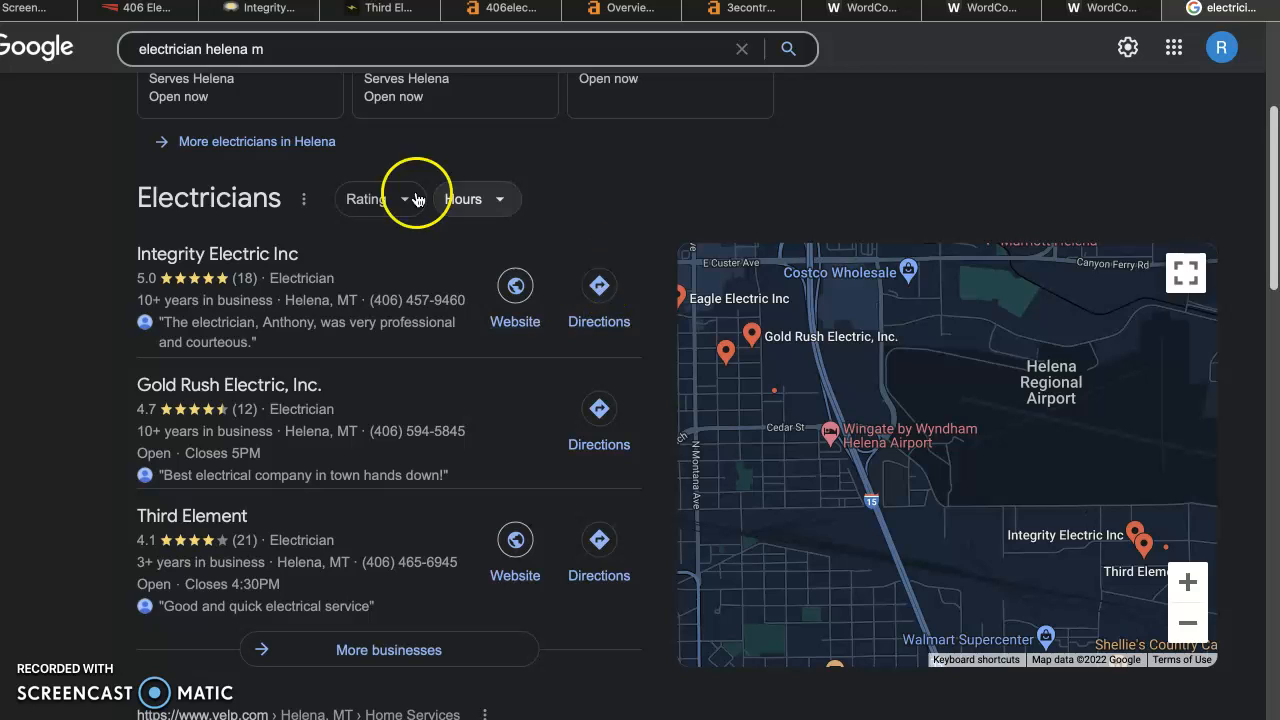
Review the 406 Electric homepage's About Us section stating the business is based in Helena, MT
click(137, 8)
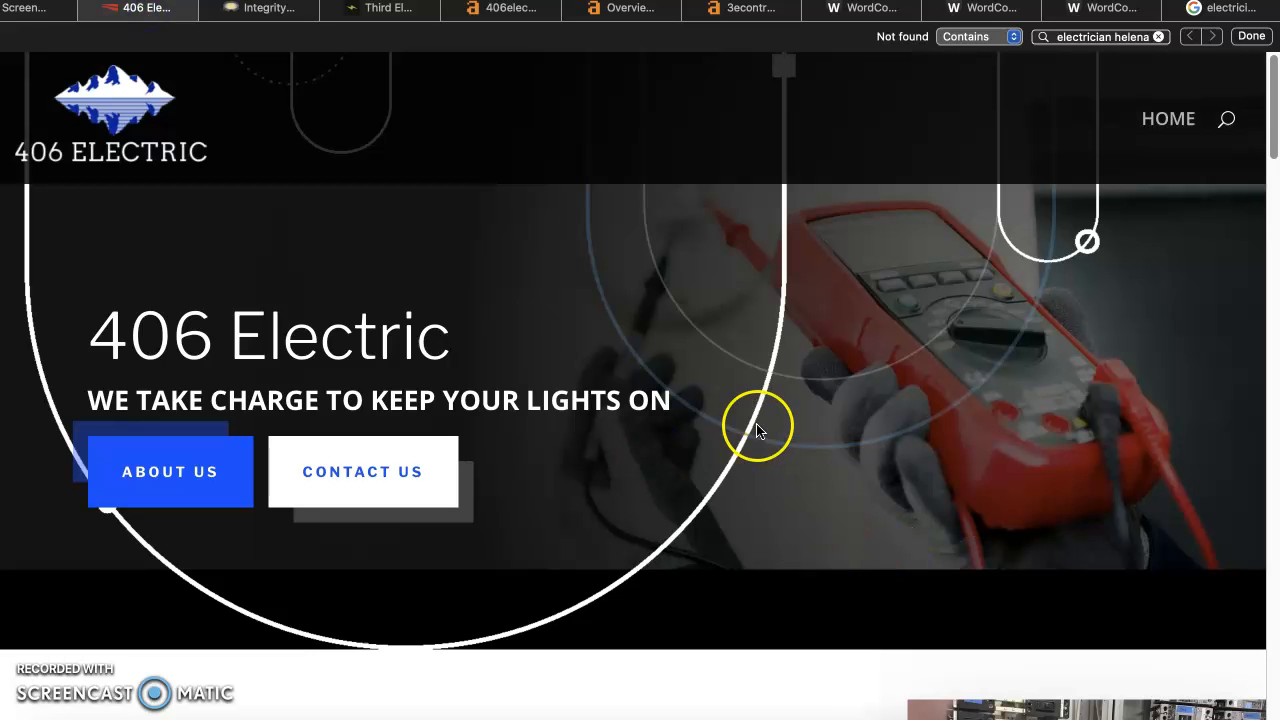
mouse_move(700, 430)
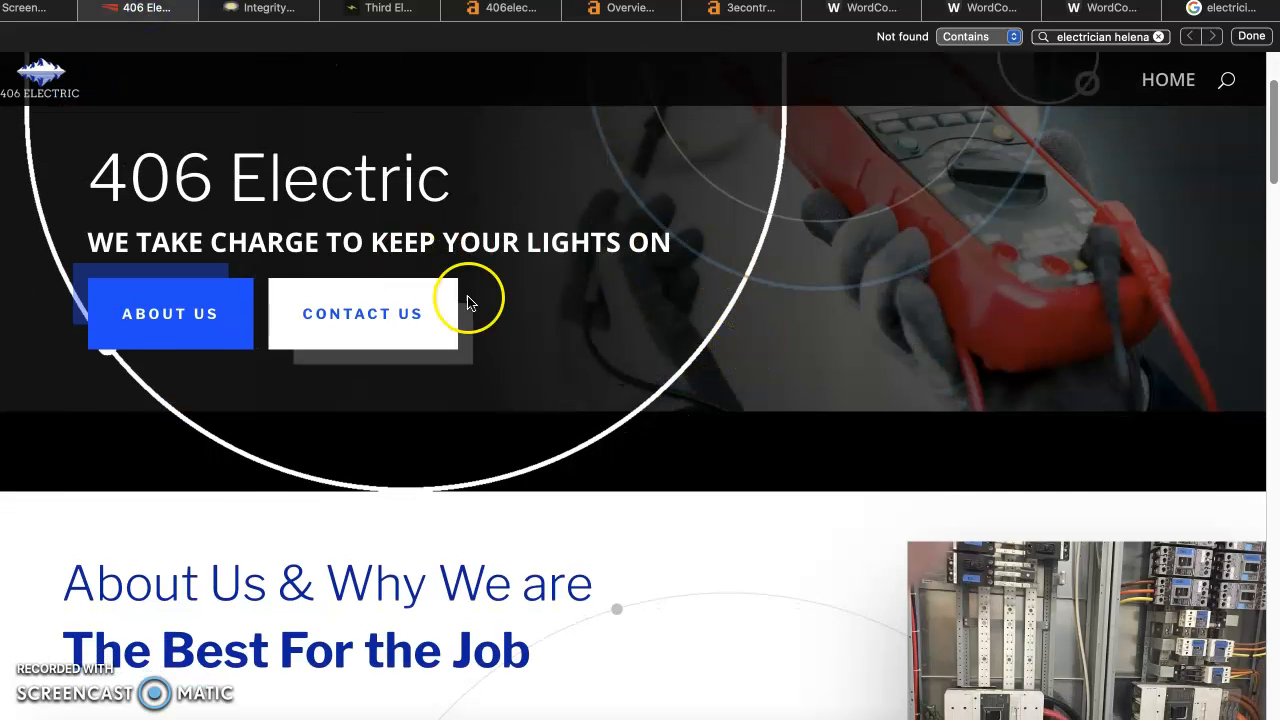
scroll(down, 3)
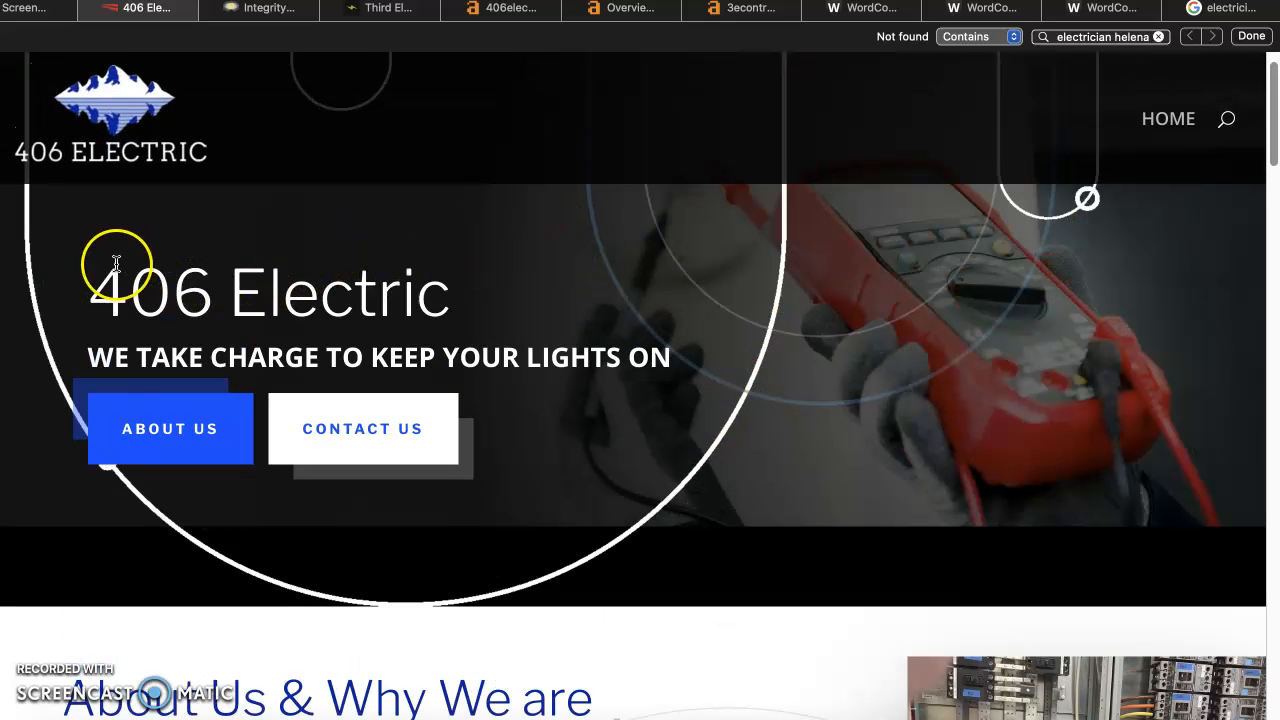
scroll(down, 3)
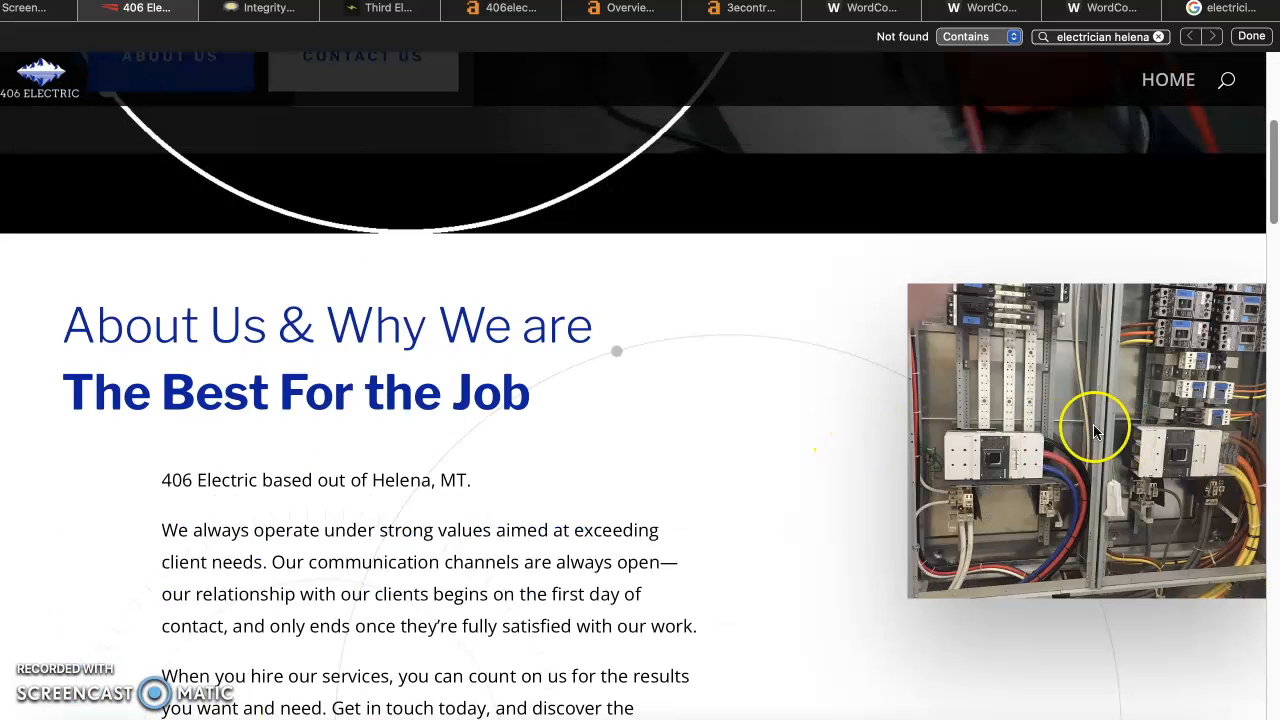
mouse_move(715, 420)
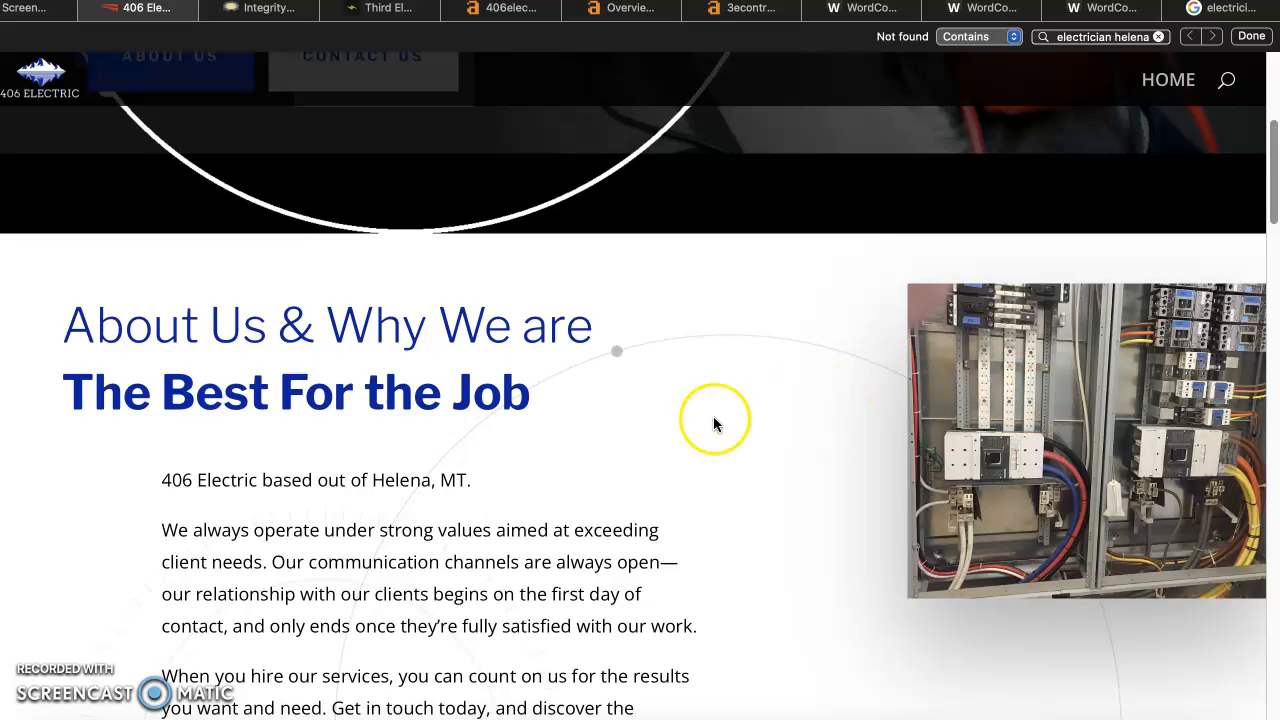
scroll(down, 3)
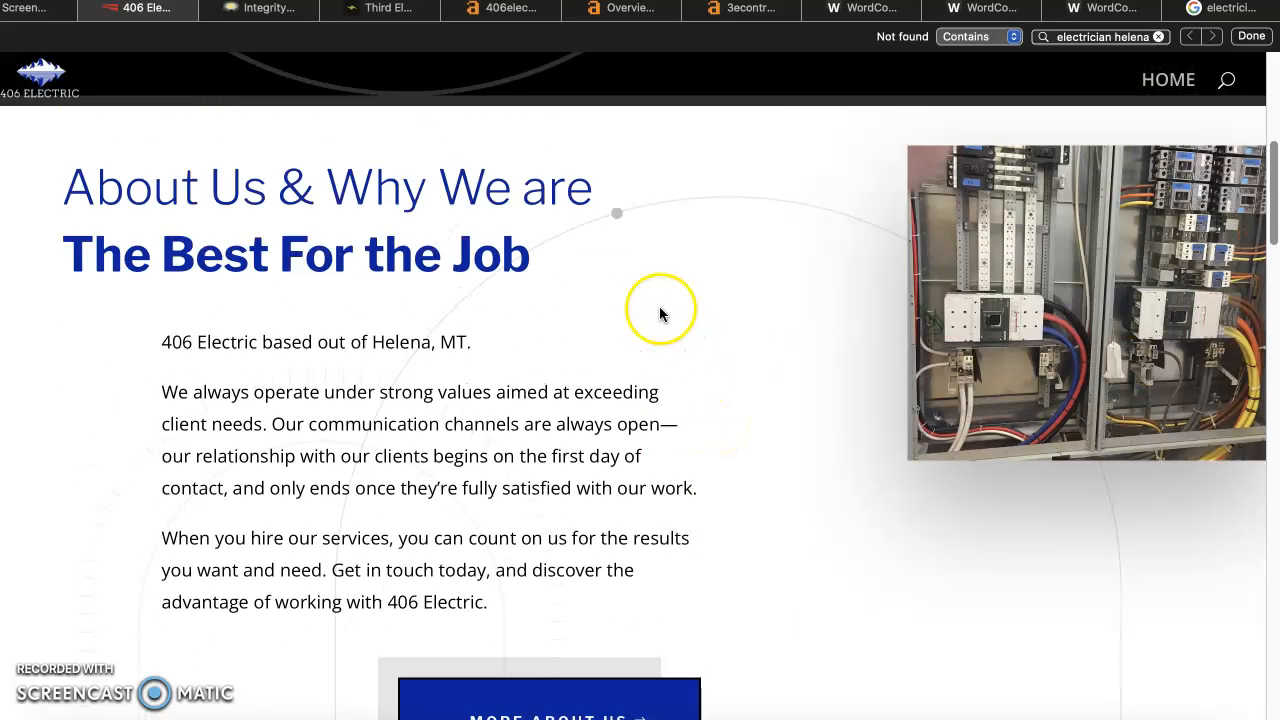
mouse_move(518, 440)
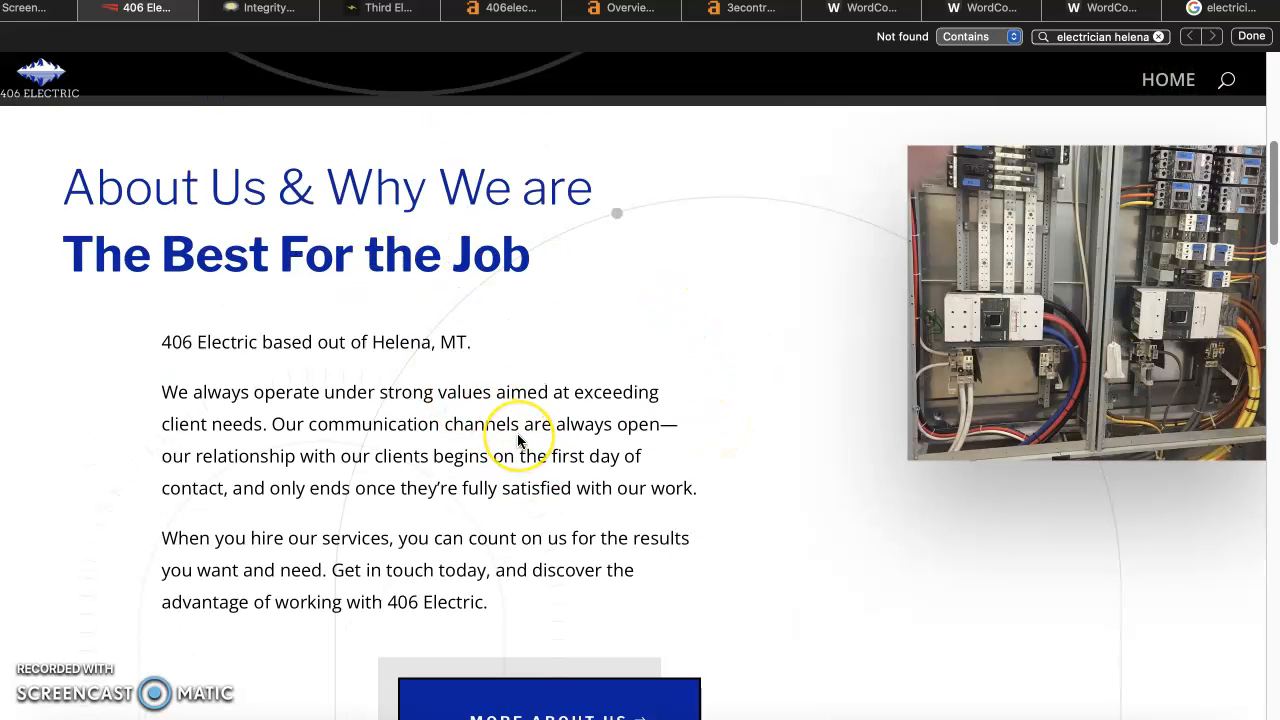
click(500, 8)
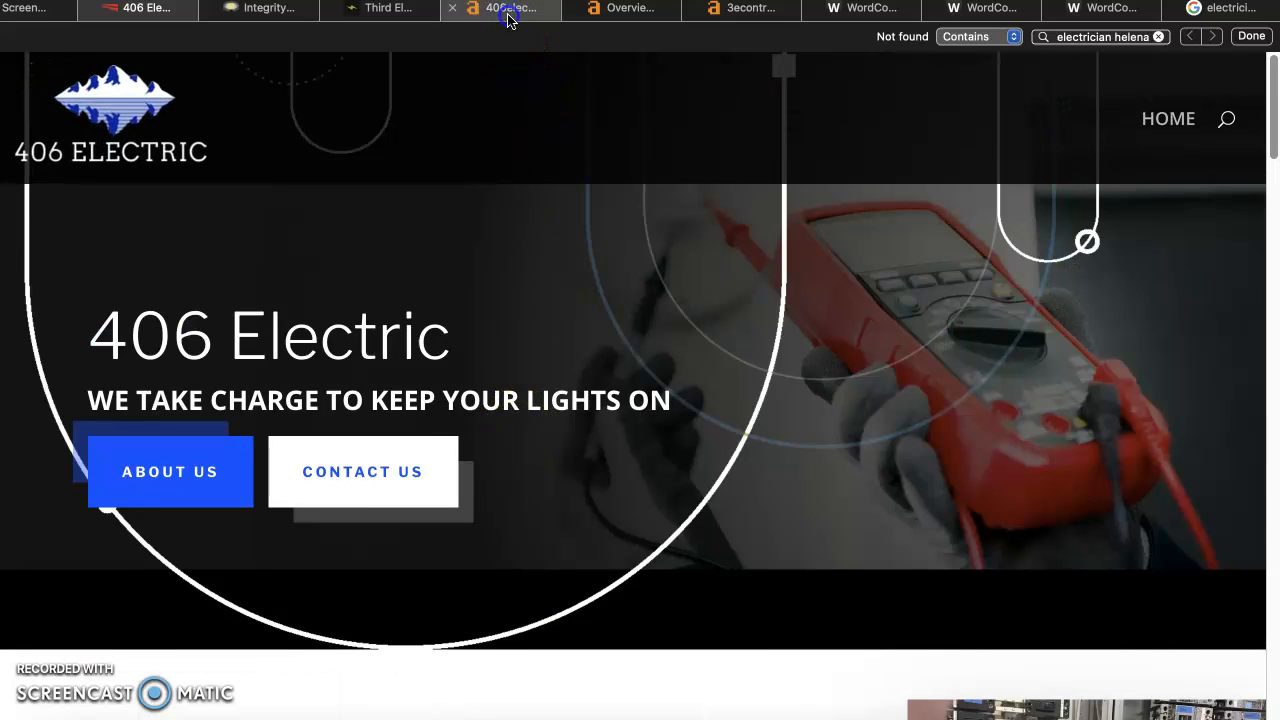
Compare 3econtractors.com's Ahrefs overview, ending on 406electric.com with DR 16, 91 backlinks, 26 referring domains
click(741, 8)
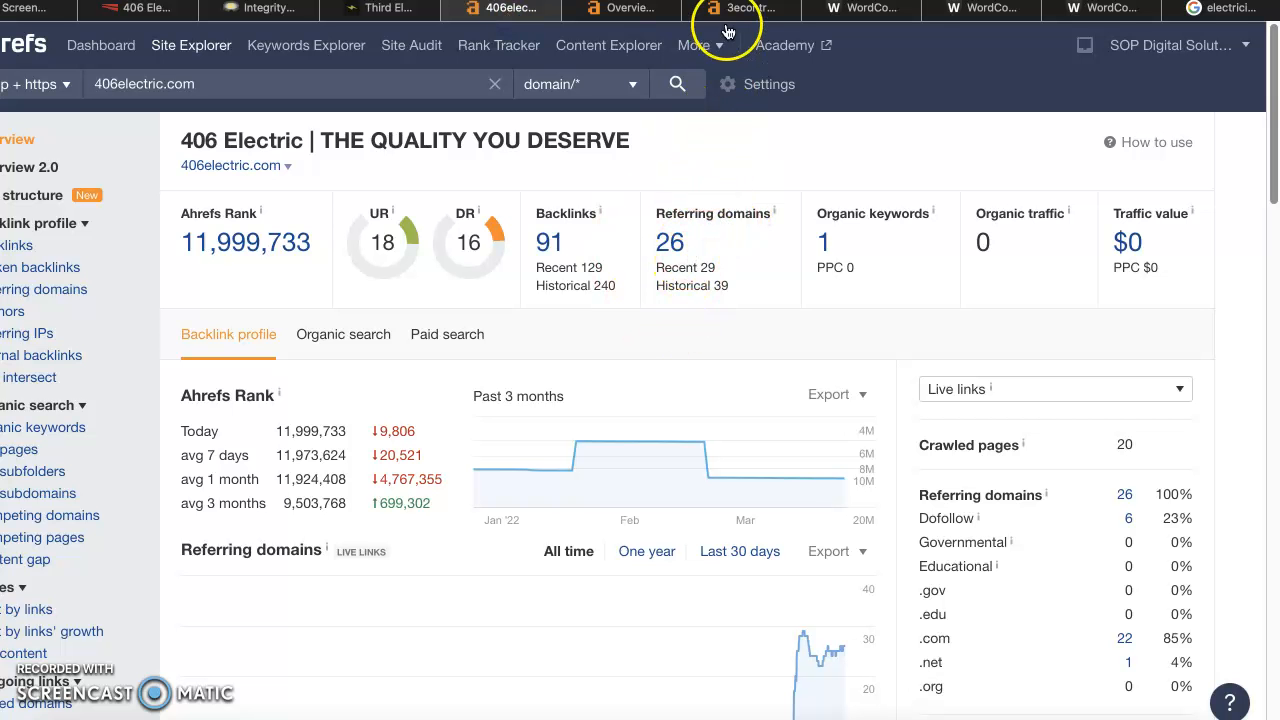
click(742, 9)
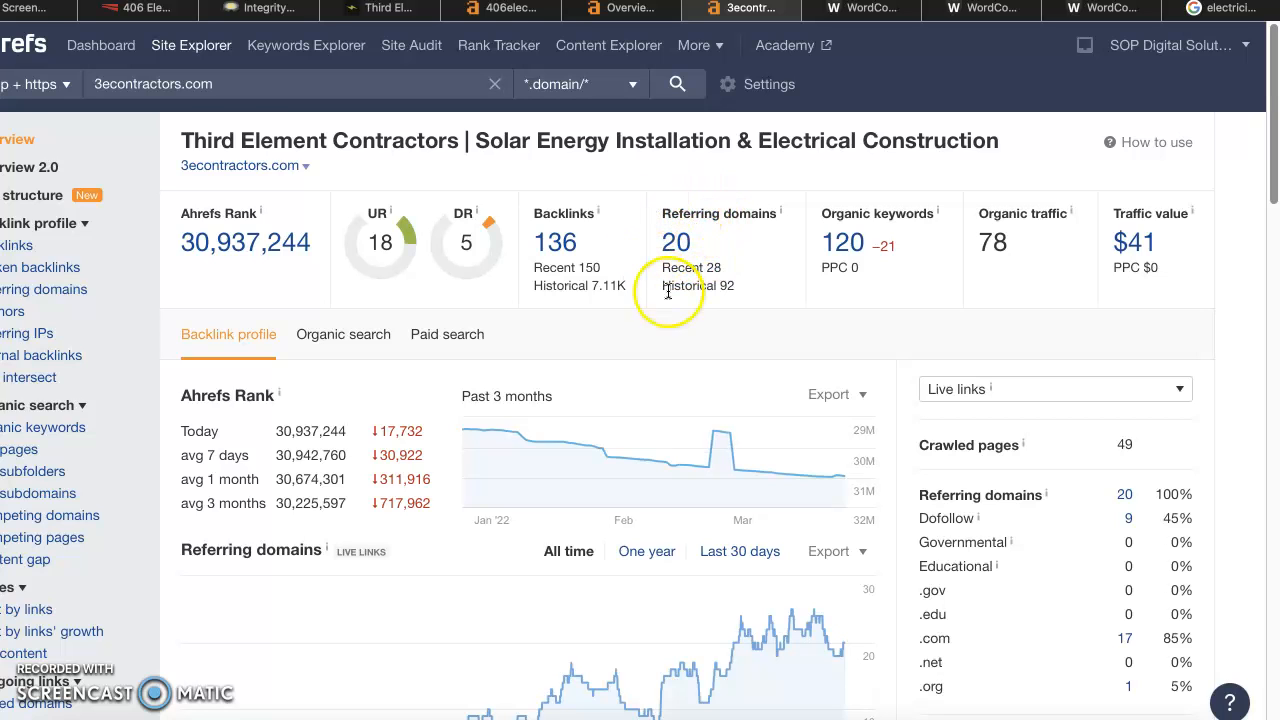
click(500, 9)
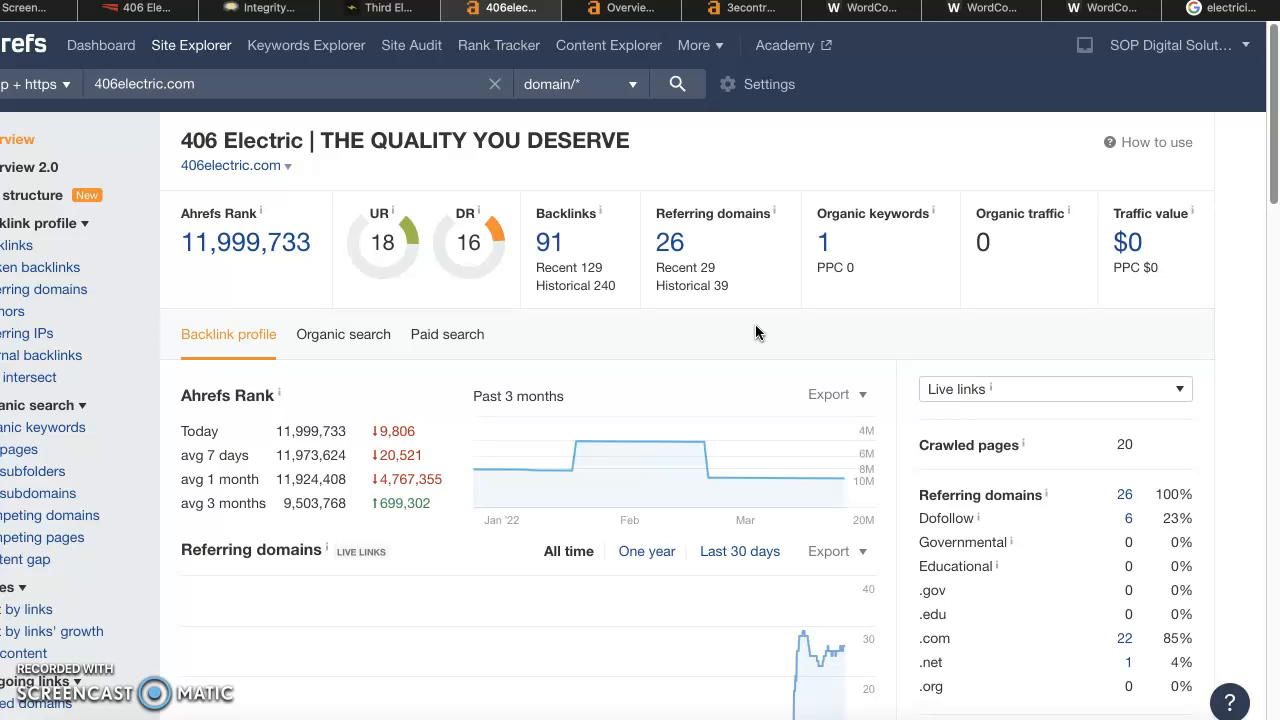
mouse_move(756, 333)
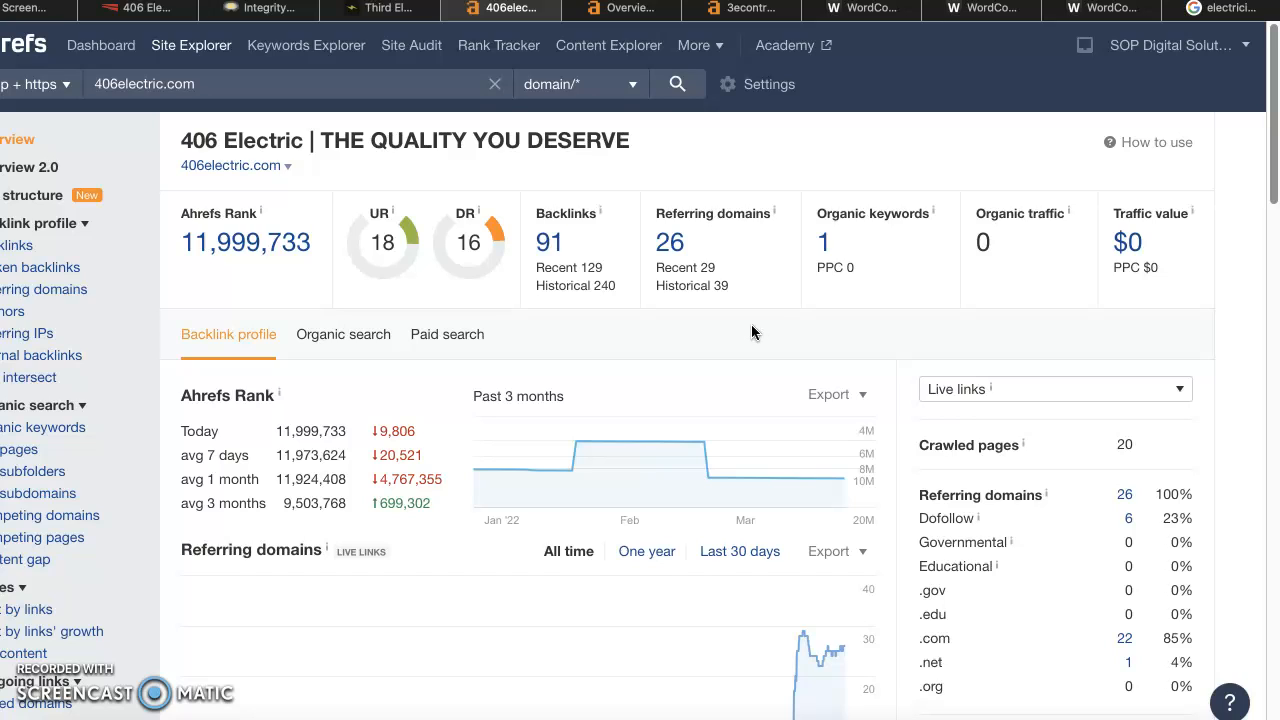
Return to the Google Helena electricians local pack with Integrity Electric Inc, Gold Rush Electric and Third Element
click(1220, 9)
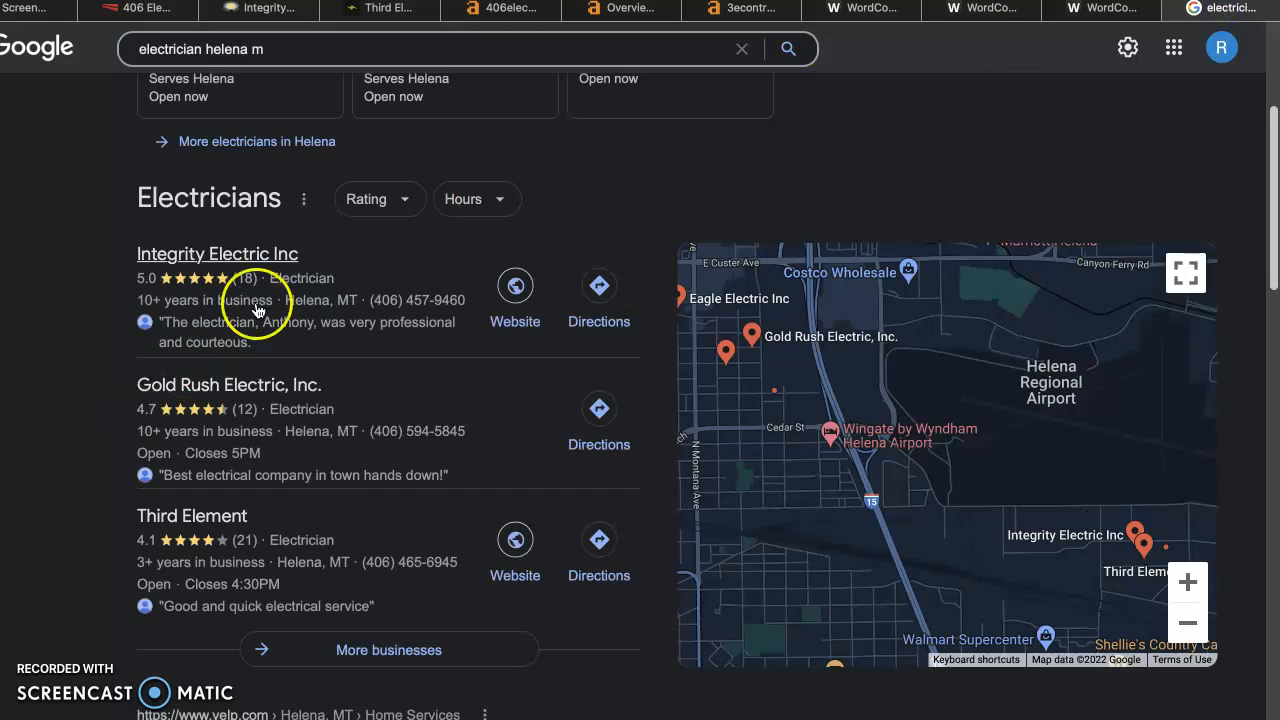
mouse_move(90, 390)
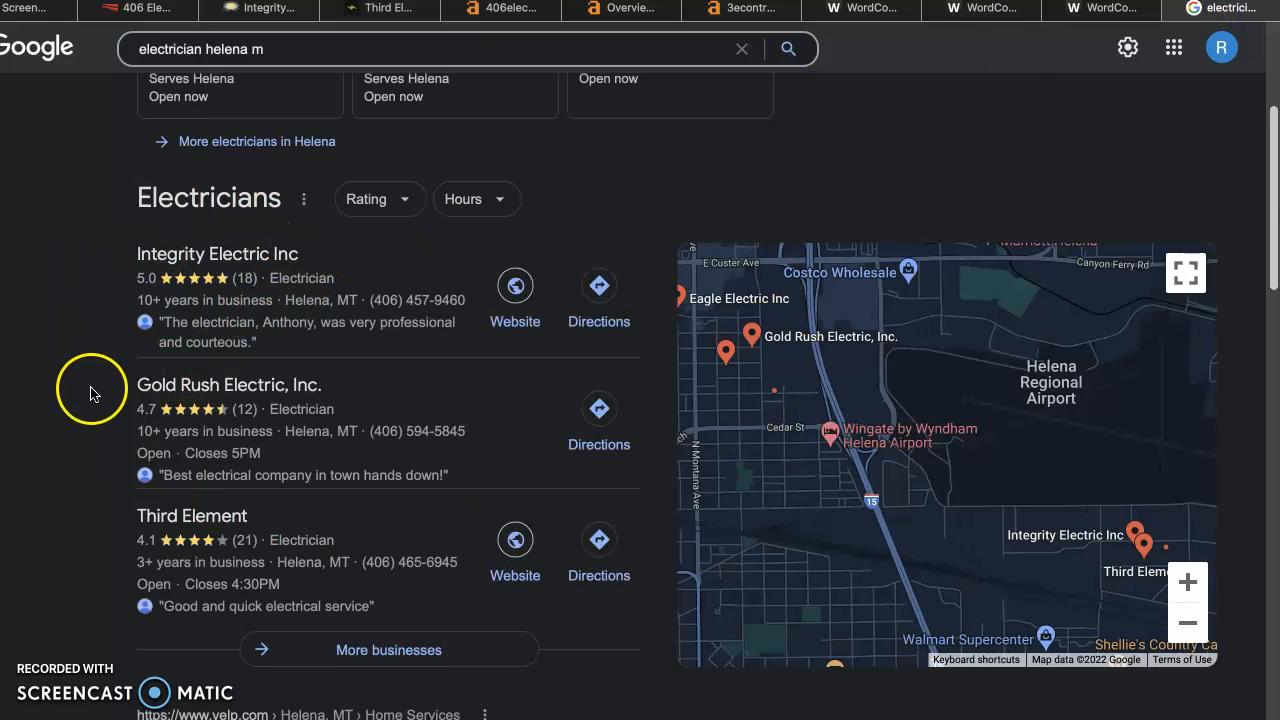
scroll(down, 3)
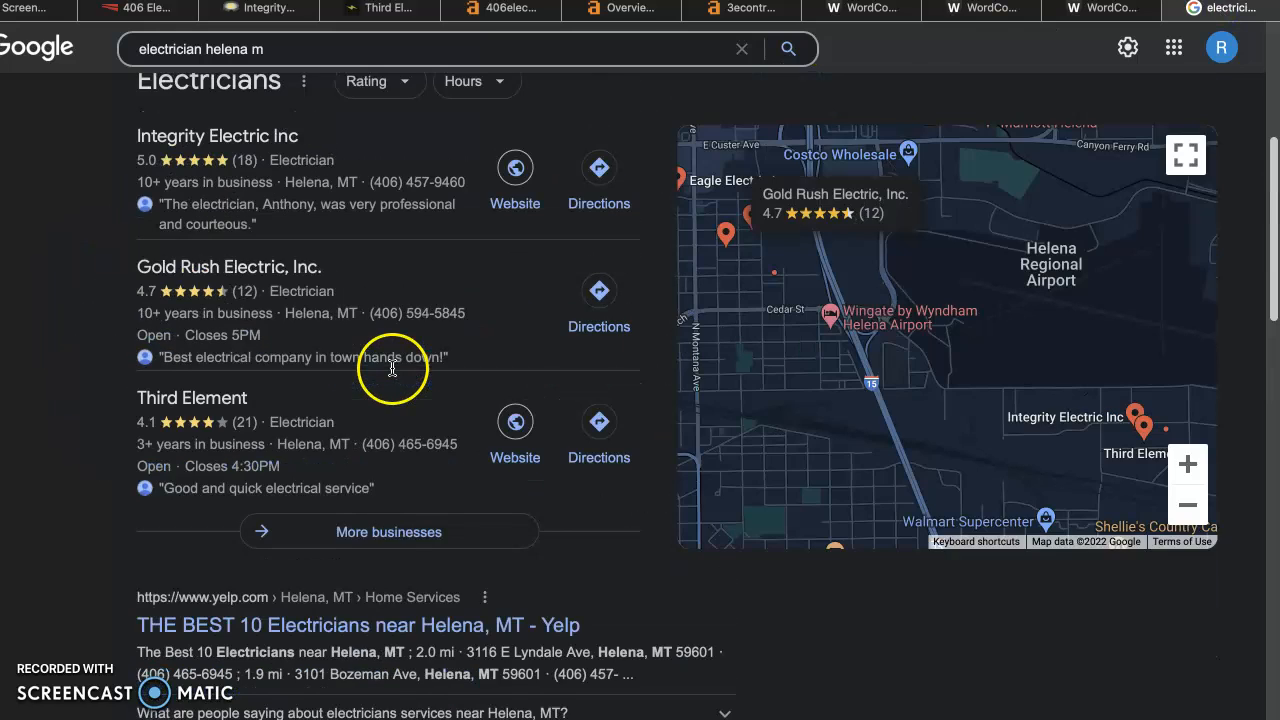